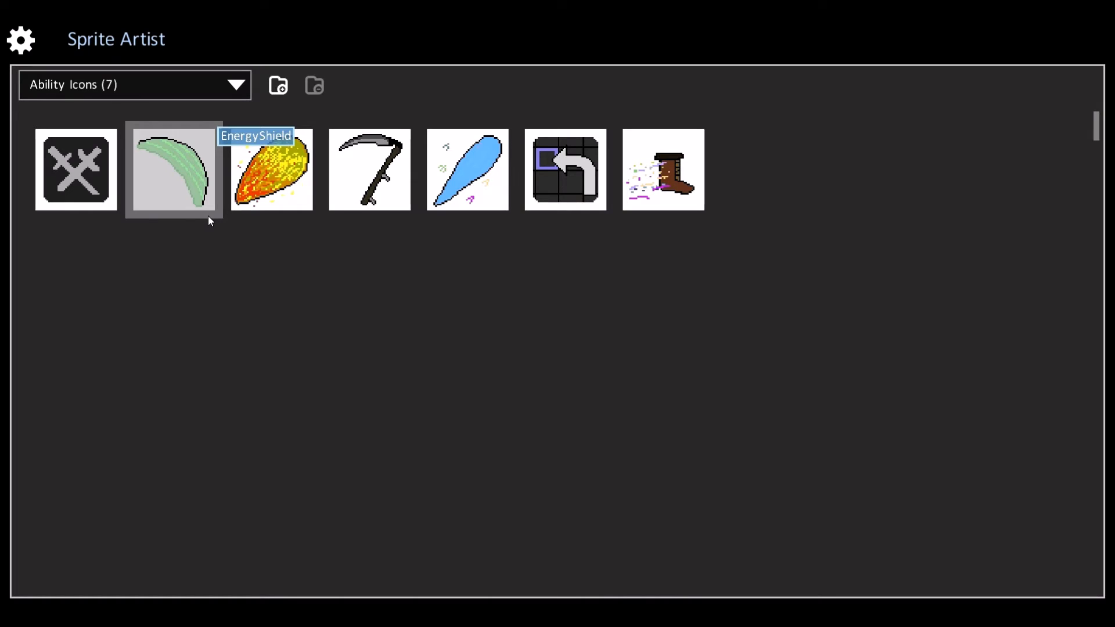
Switch the gallery from Ability Icons to the Characters category with its six sprites.
left_click(134, 85)
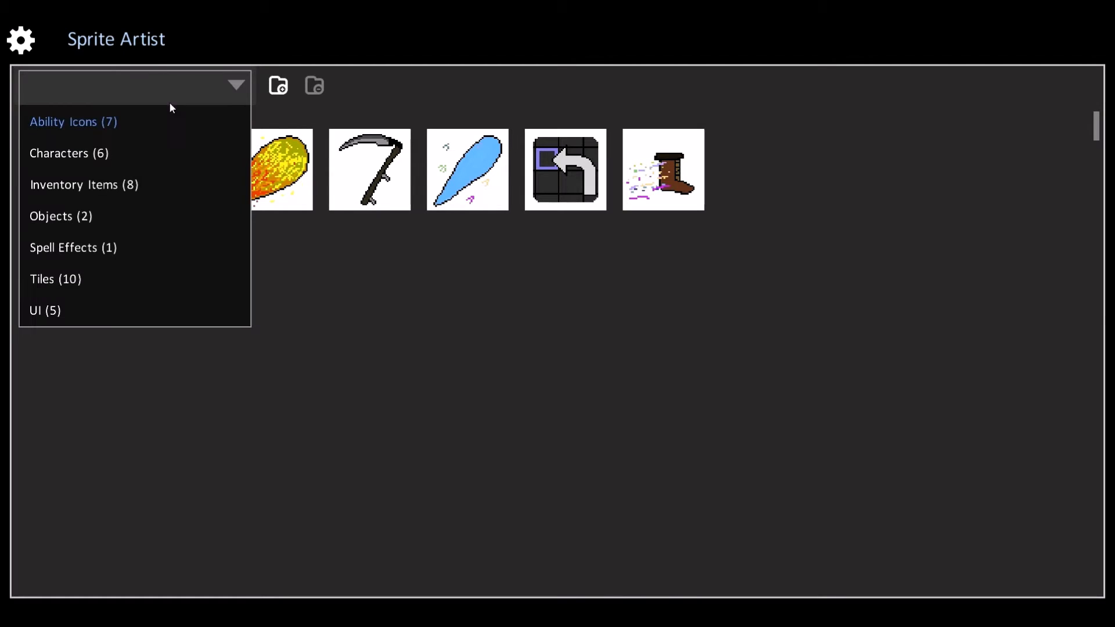
left_click(67, 153)
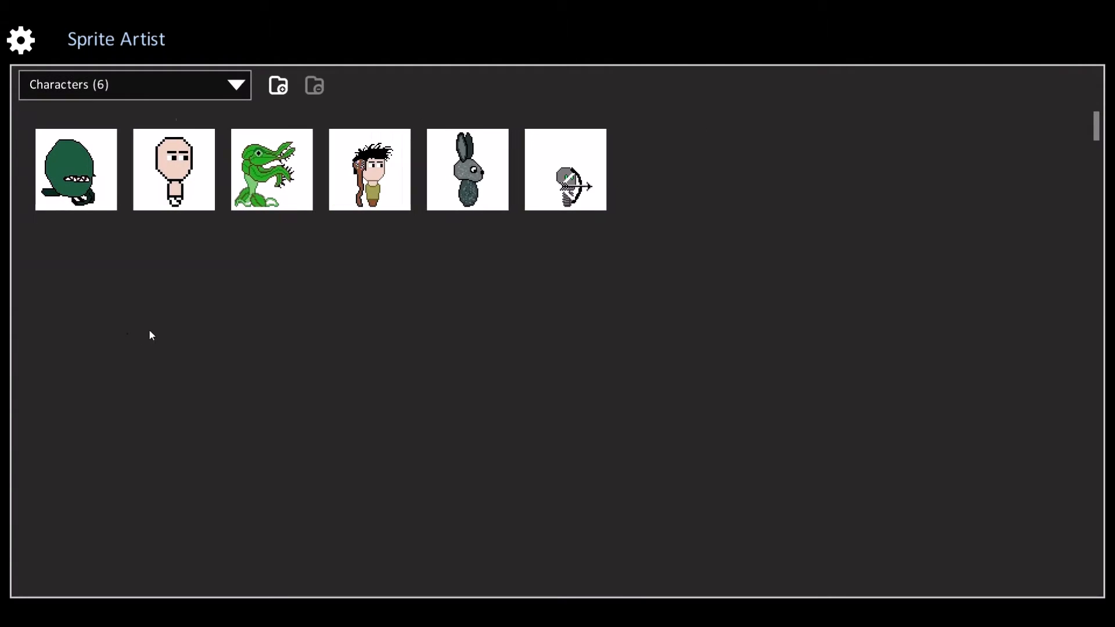
mouse_move(252, 334)
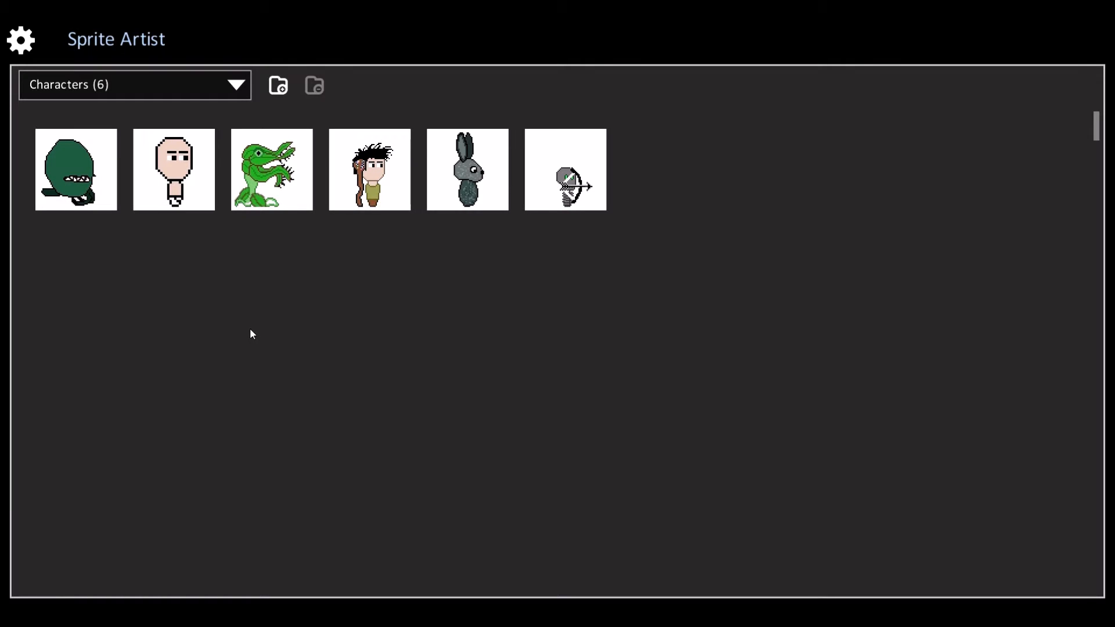
left_click(133, 85)
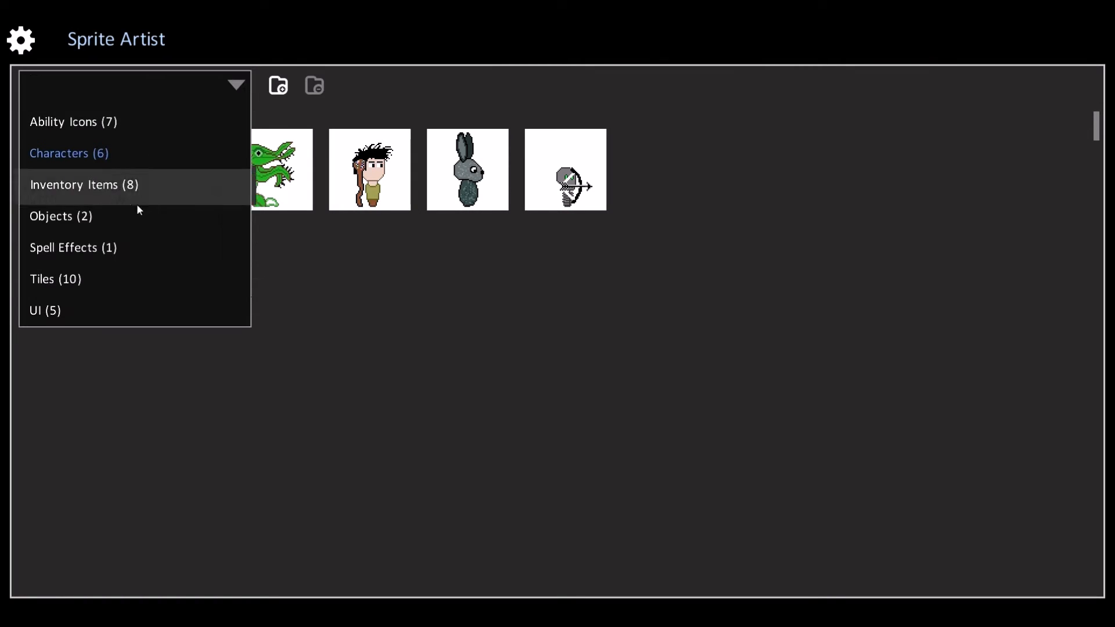
mouse_move(107, 198)
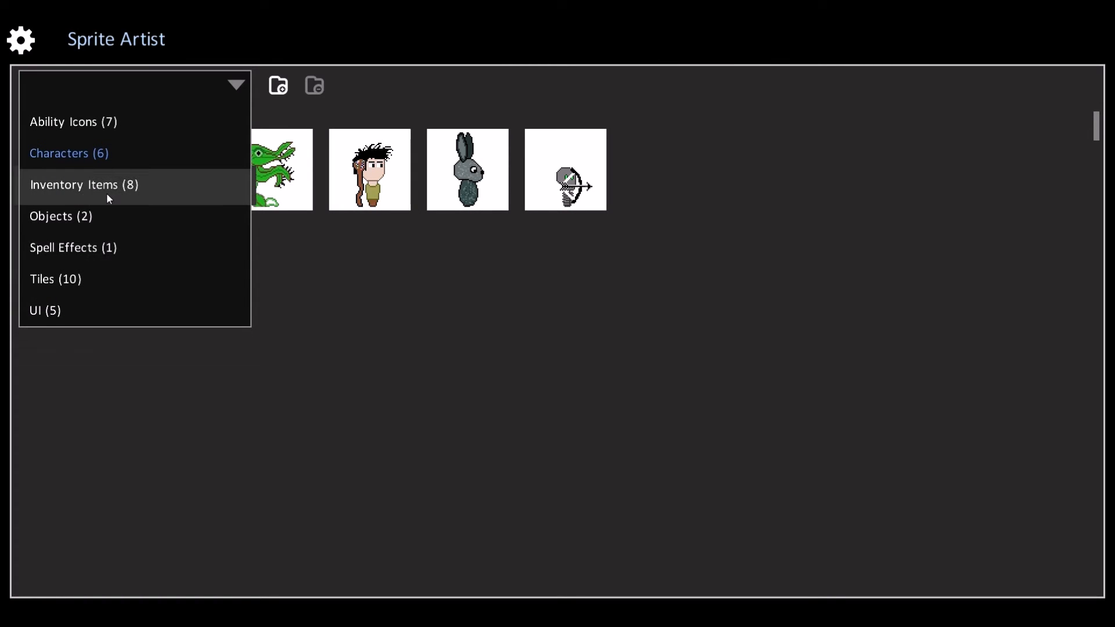
left_click(83, 185)
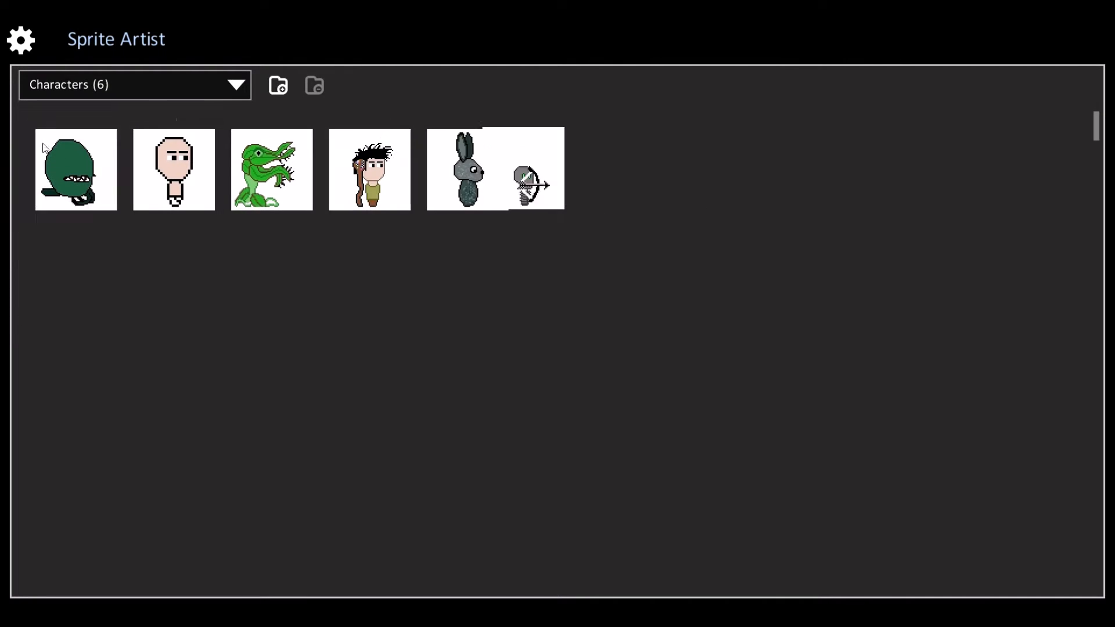
Open the staff-carrying boy character, choose the purple swatch and undo the scribble.
left_click(369, 170)
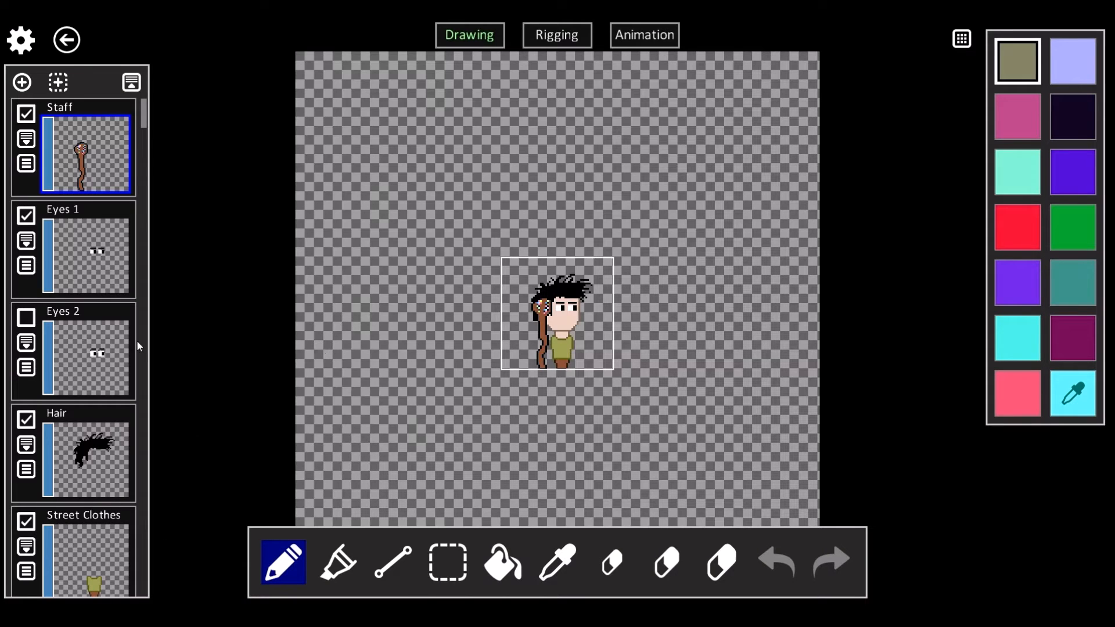
left_click(1070, 176)
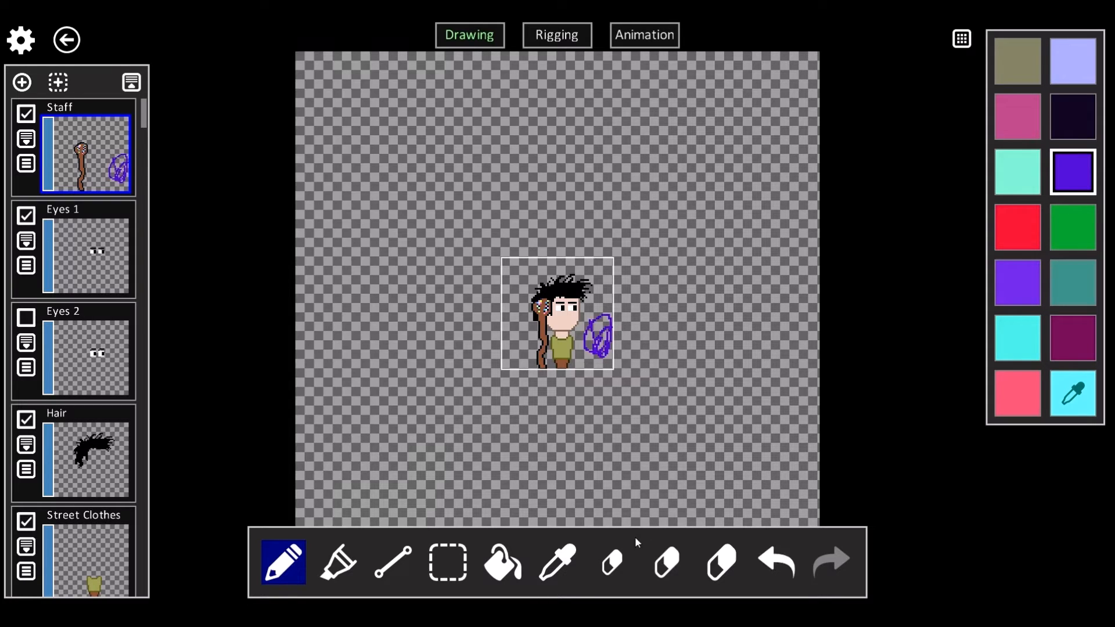
left_click(777, 567)
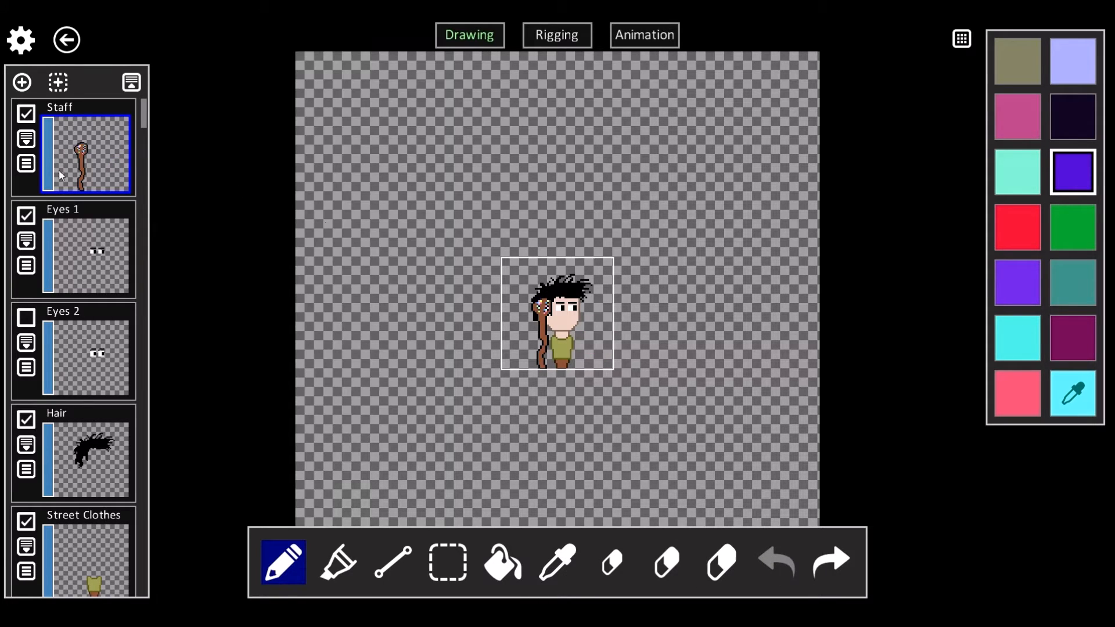
mouse_move(162, 196)
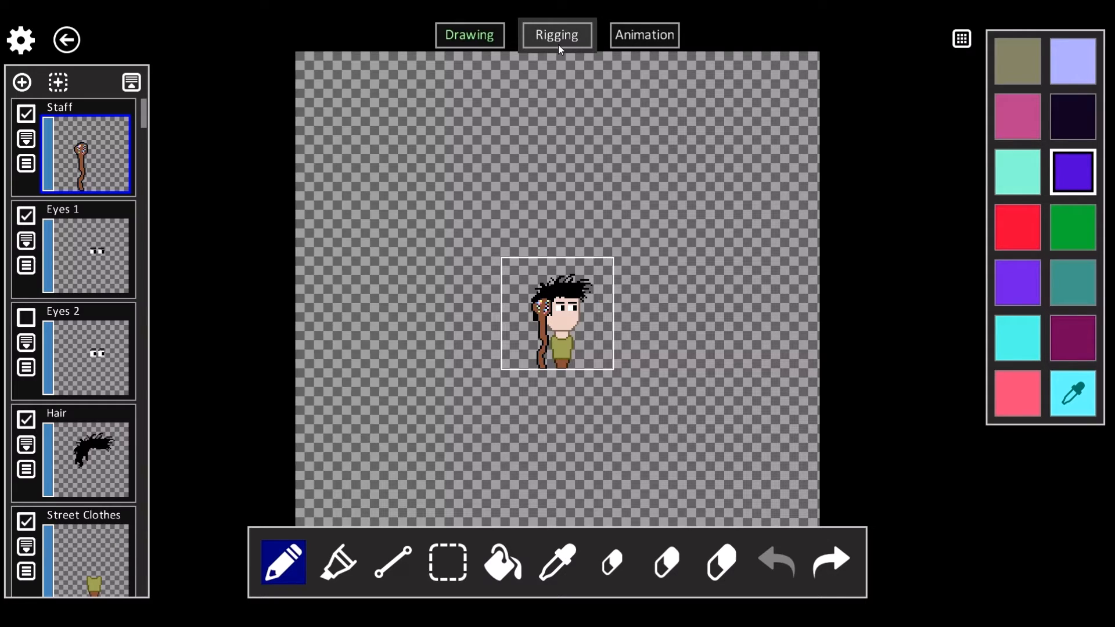
Show rigging for Sprite - Player down to collision offset 0,4 and collision width 28.
left_click(556, 35)
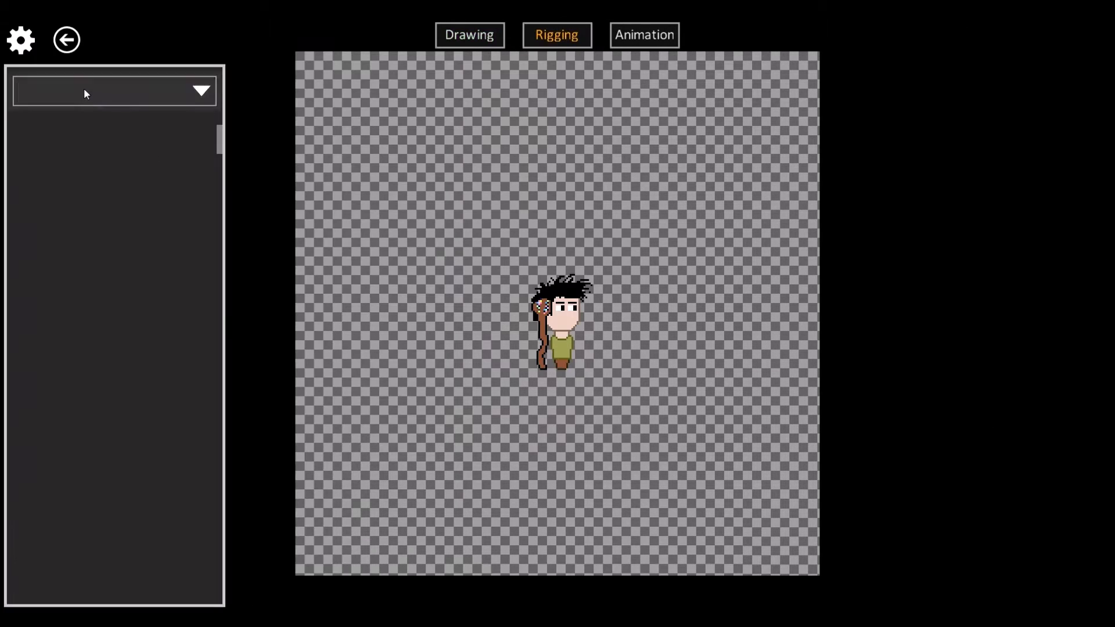
left_click(113, 91)
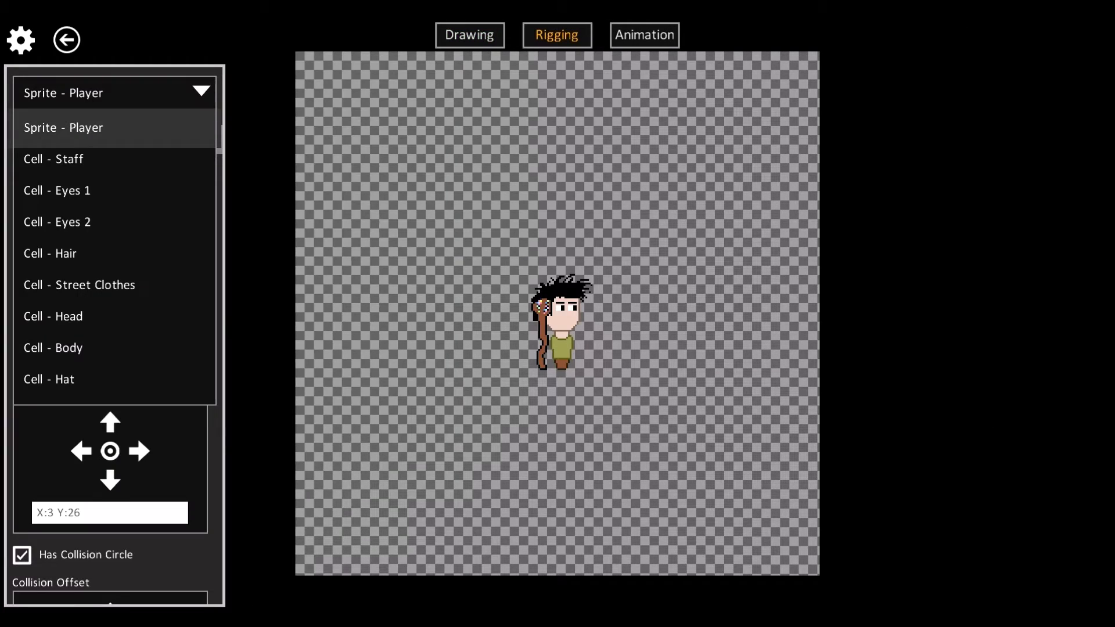
left_click(63, 128)
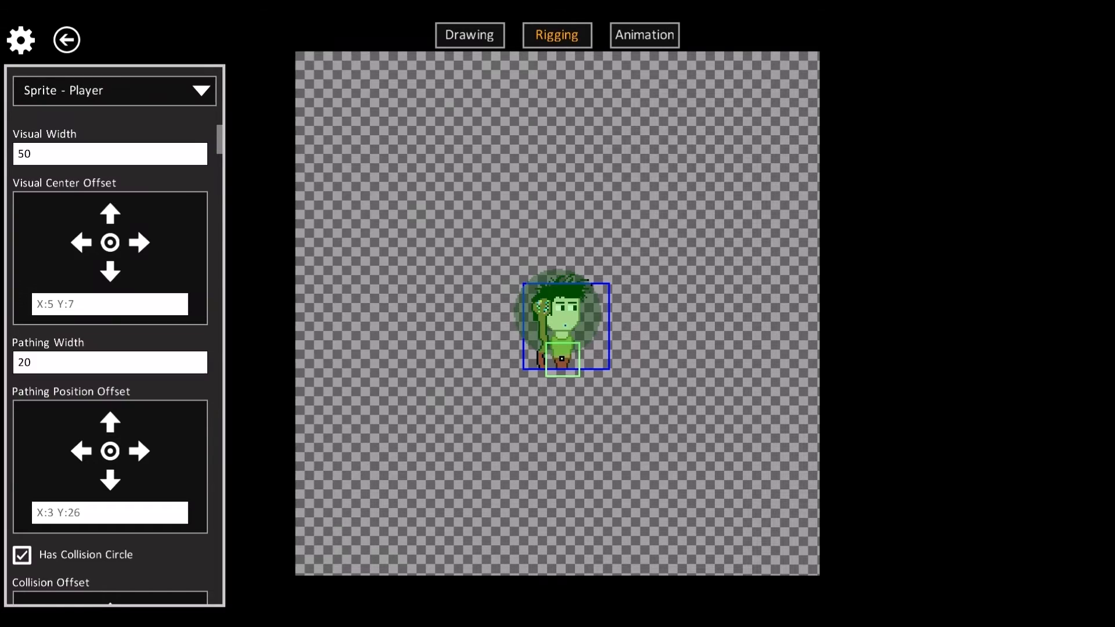
mouse_move(144, 450)
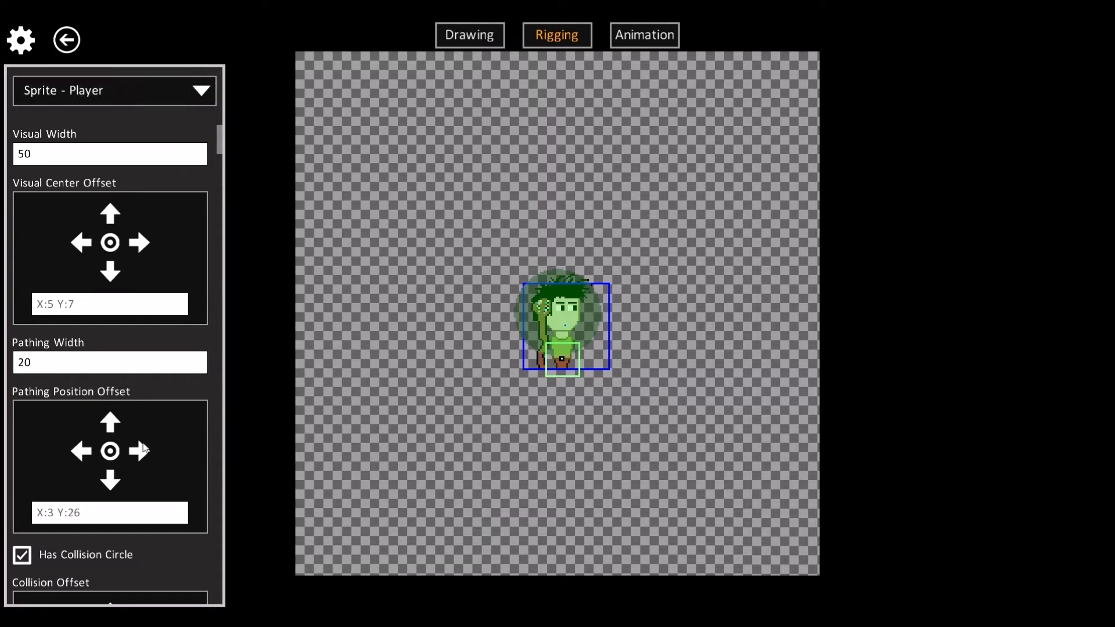
scroll("down", 3)
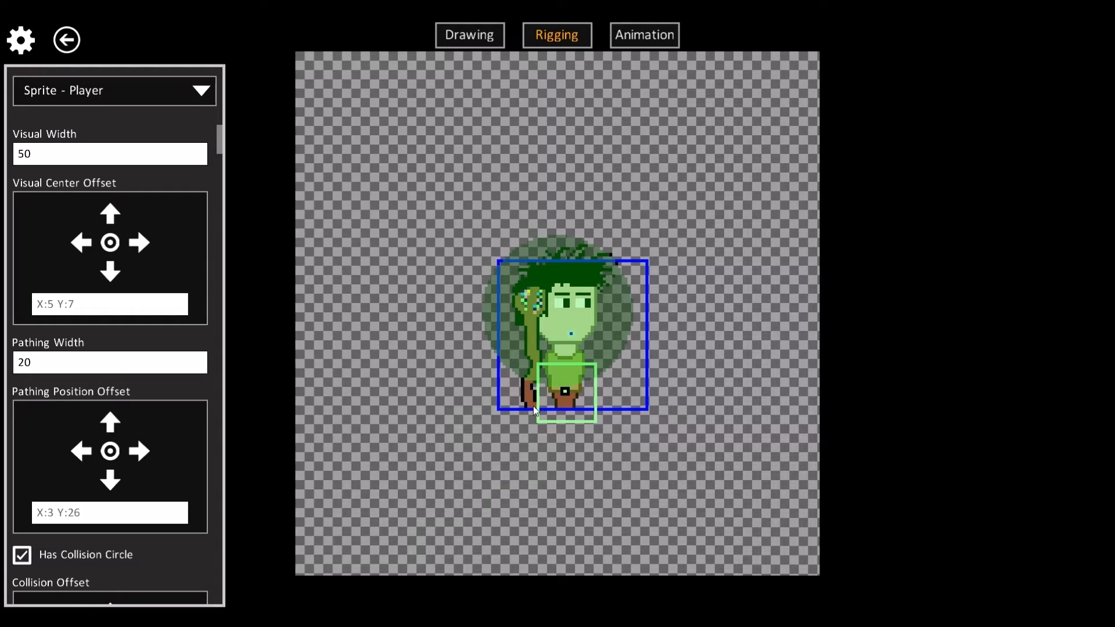
mouse_move(559, 397)
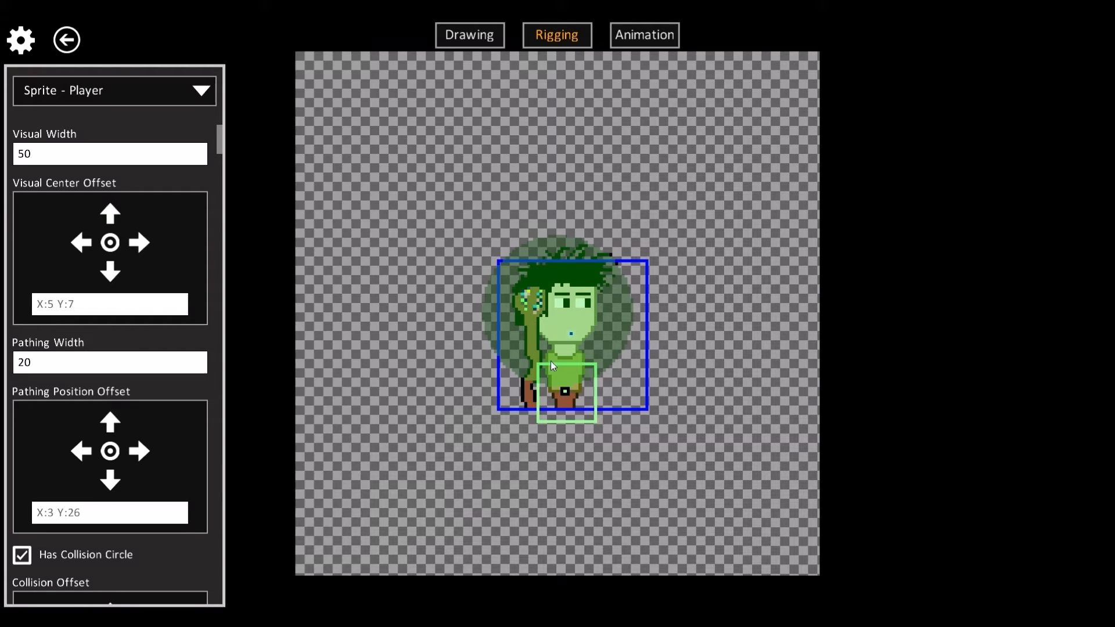
scroll("down", 3)
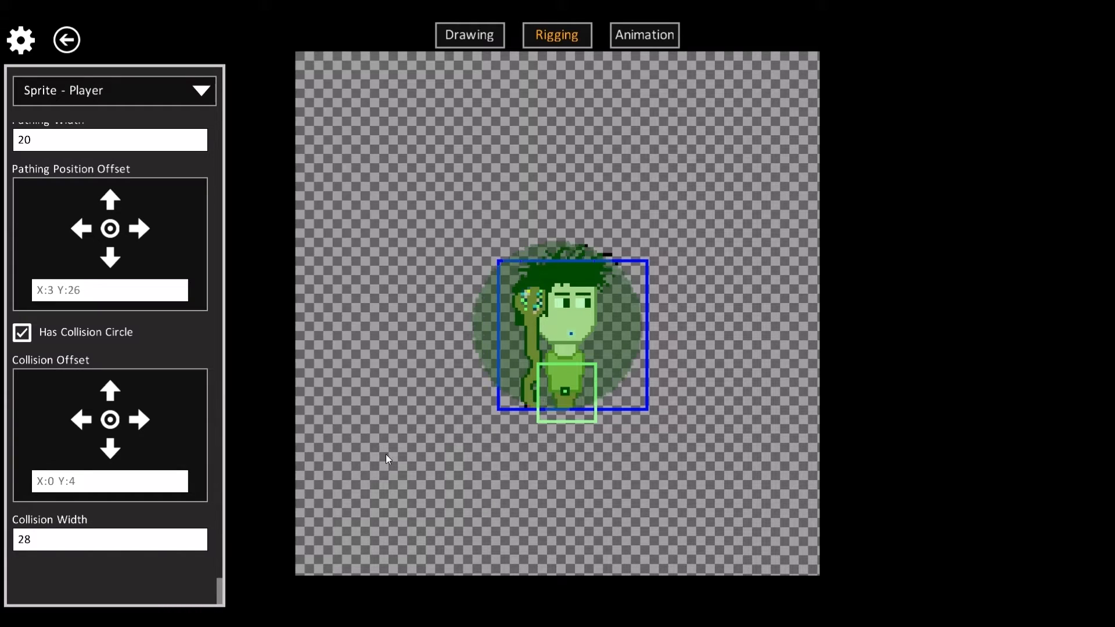
Rig the Staff cell: nudge its offset and reset to 0,0, adjust its facing direction.
left_click(139, 420)
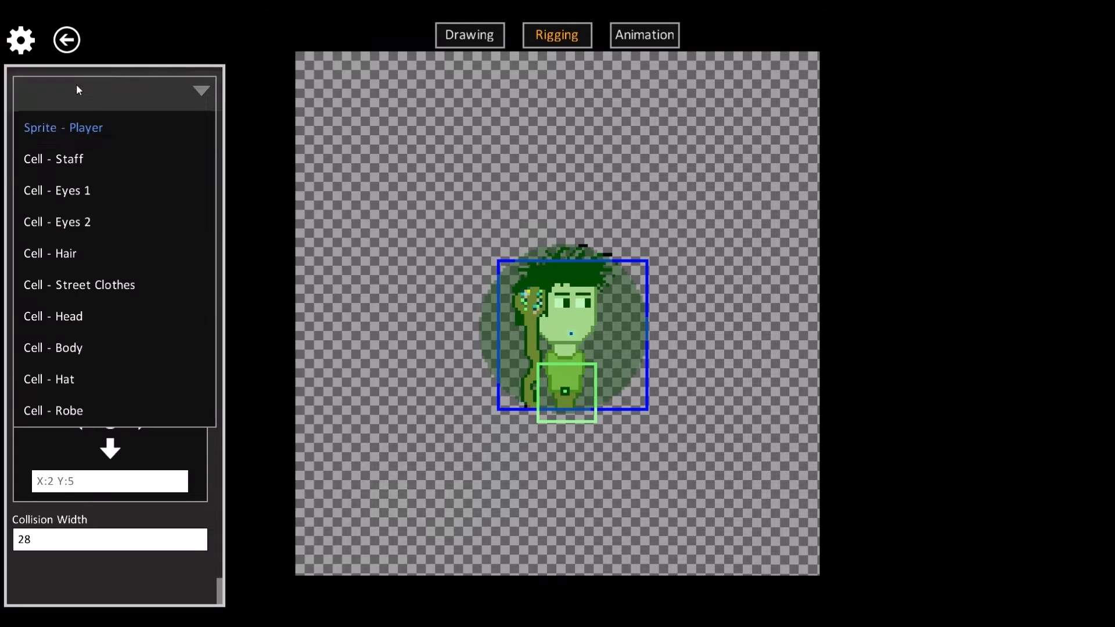
left_click(53, 159)
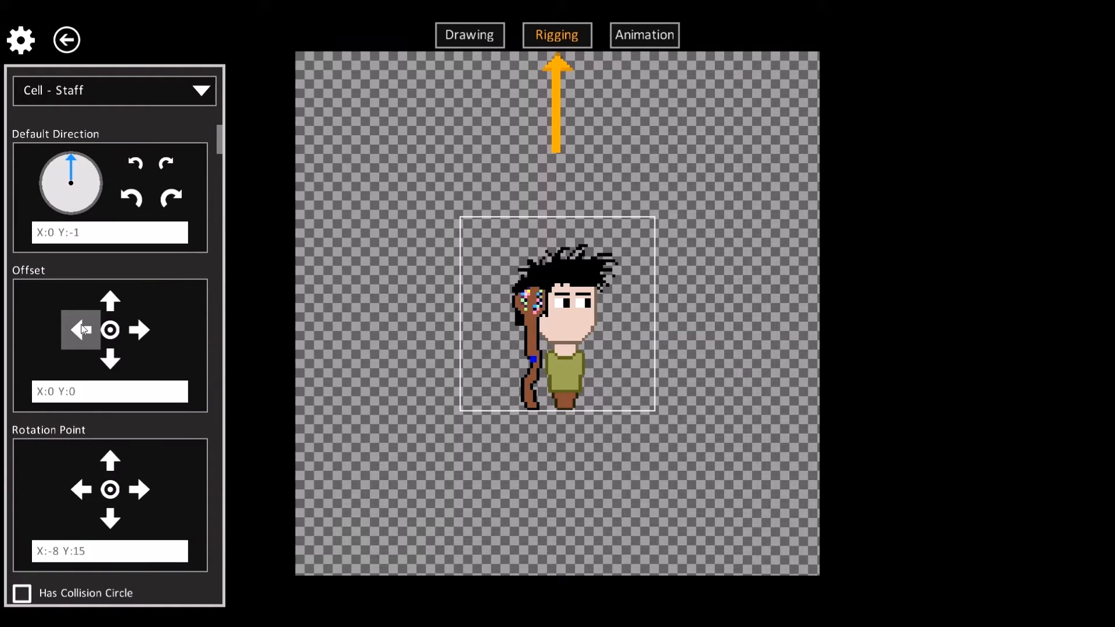
left_click(80, 330)
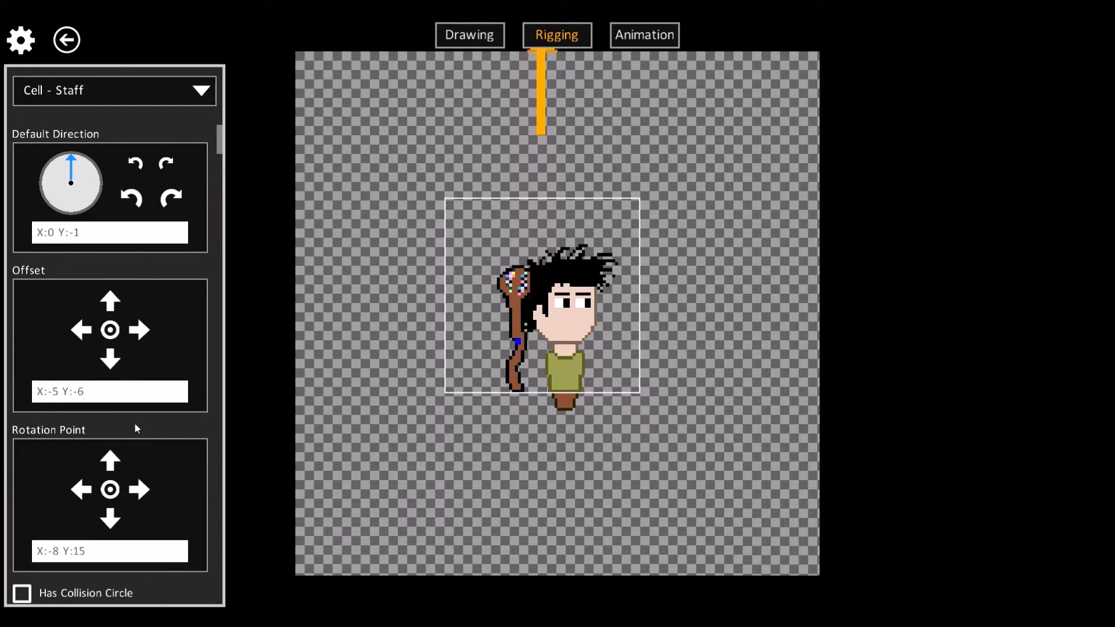
left_click(110, 330)
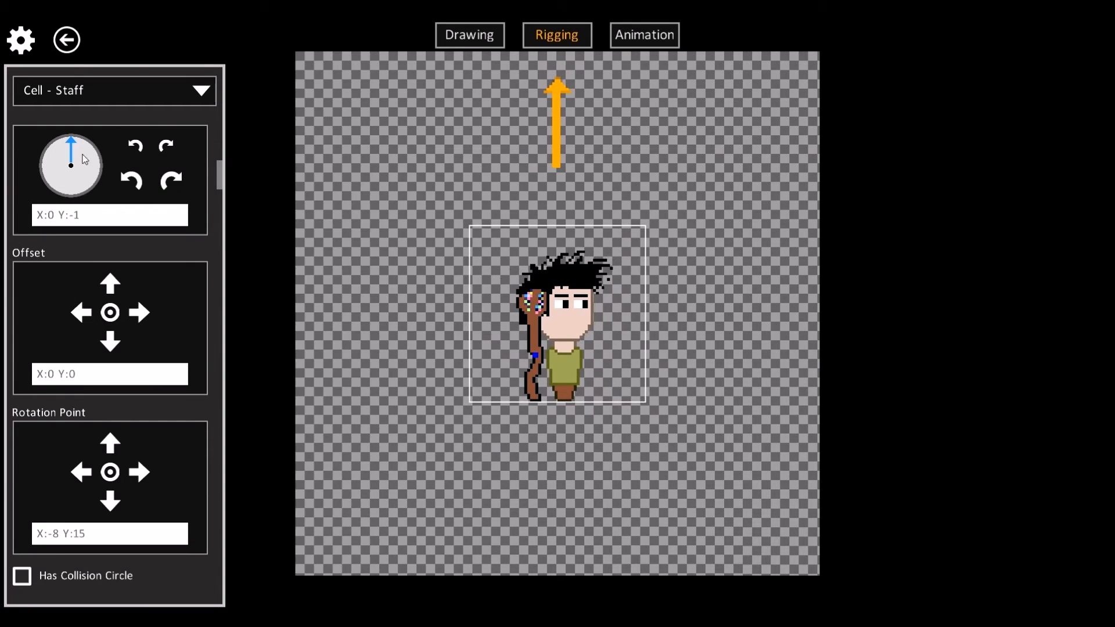
left_click(167, 146)
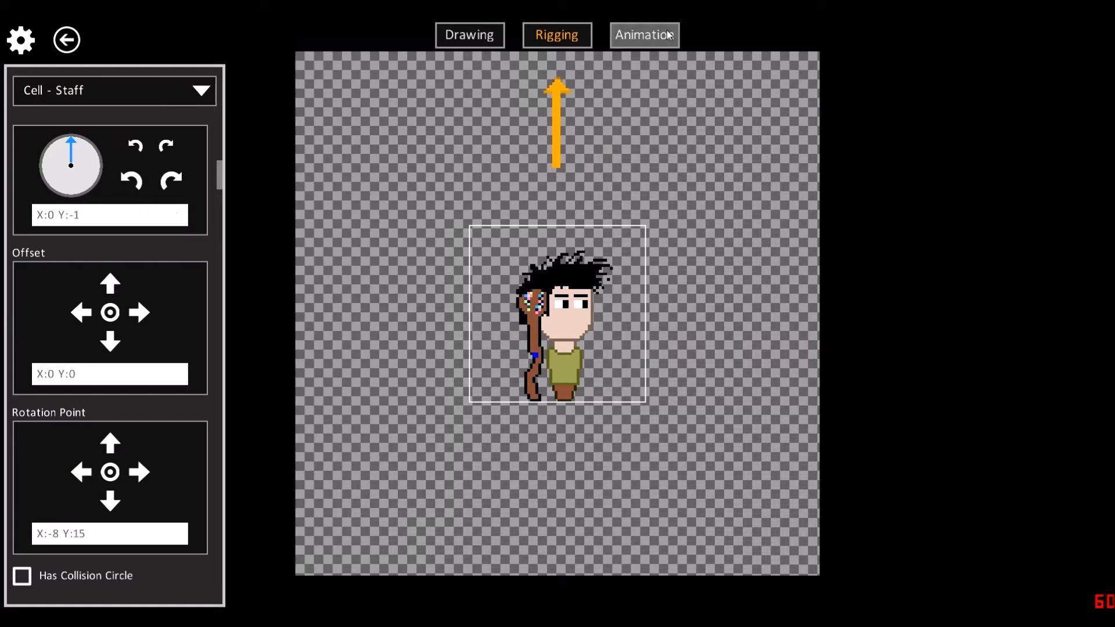
Show the run animation's definition, non-looping with zero delay.
left_click(645, 34)
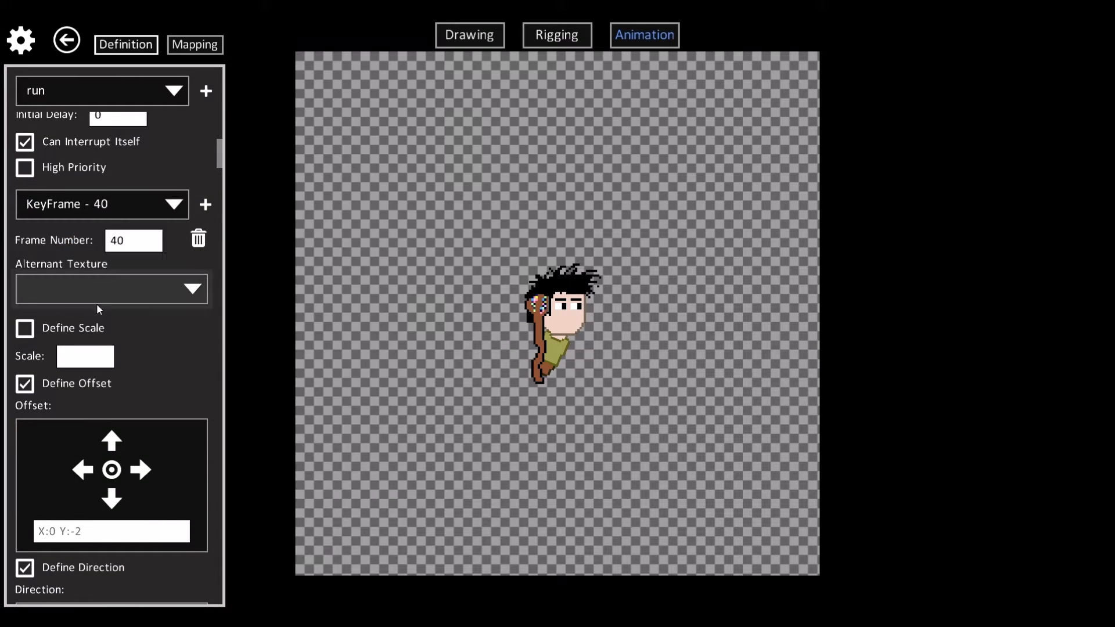
left_click(197, 238)
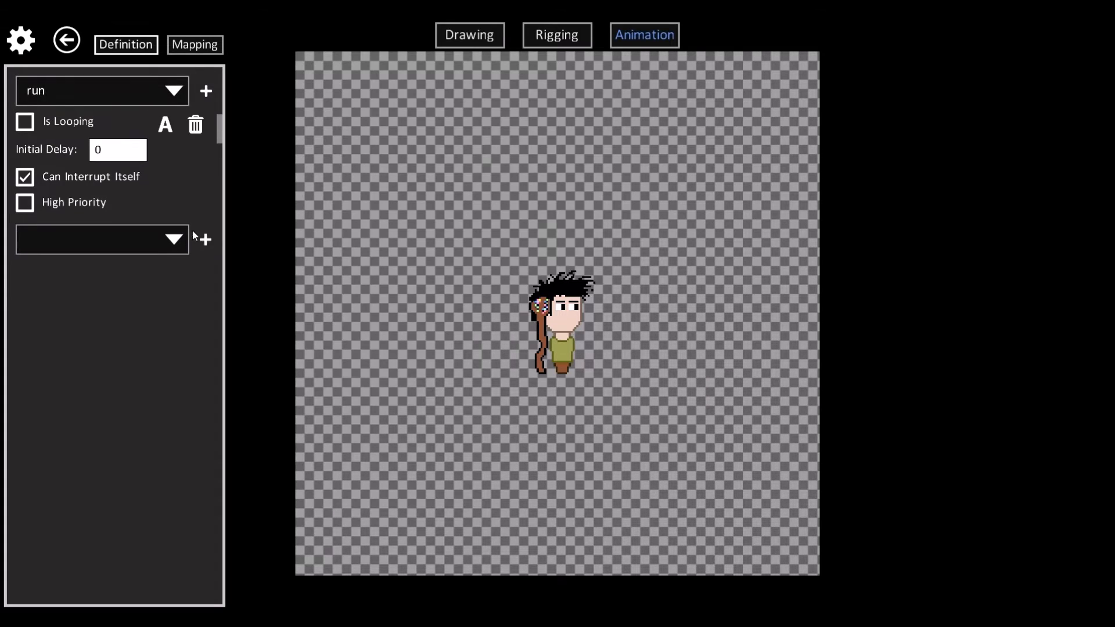
Browse the Surprize - Eyes animation's keyframes 5, 10 and 60.
left_click(103, 91)
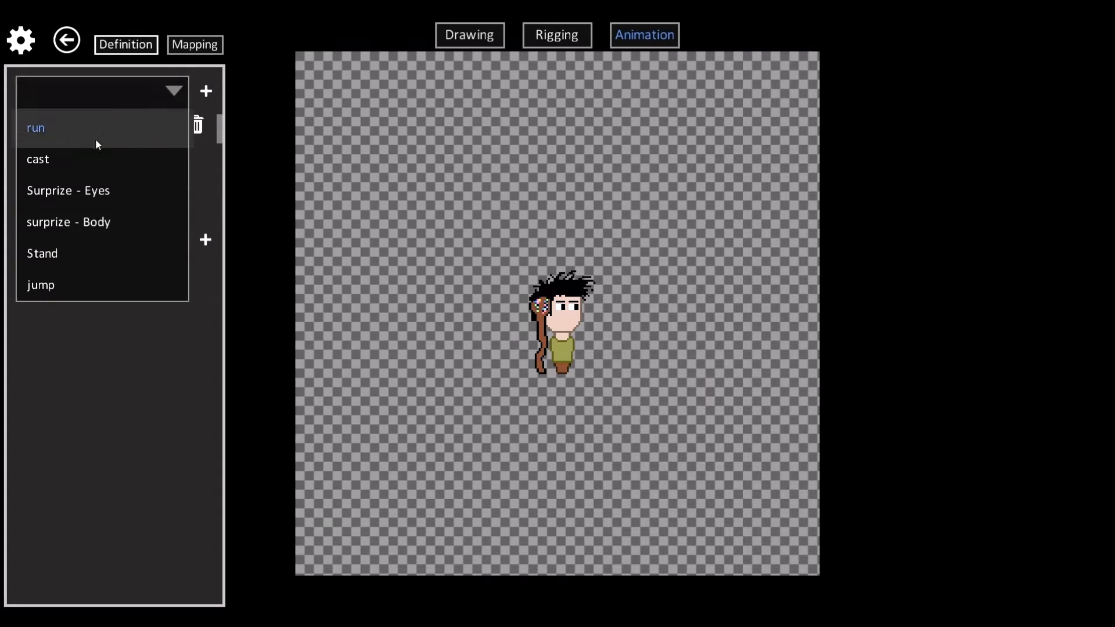
left_click(37, 159)
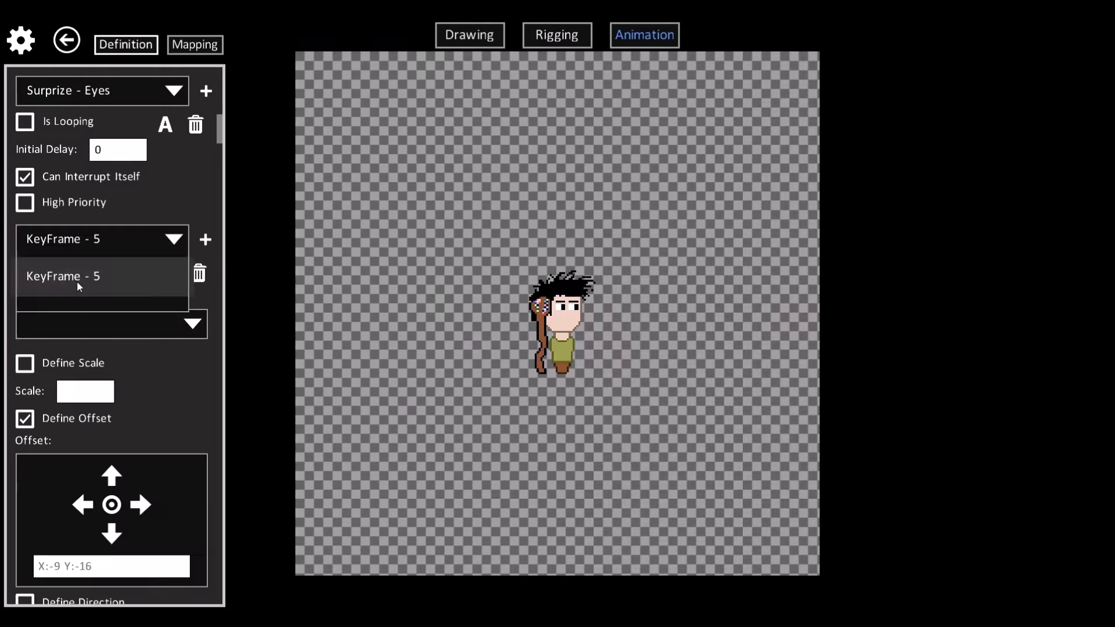
left_click(75, 277)
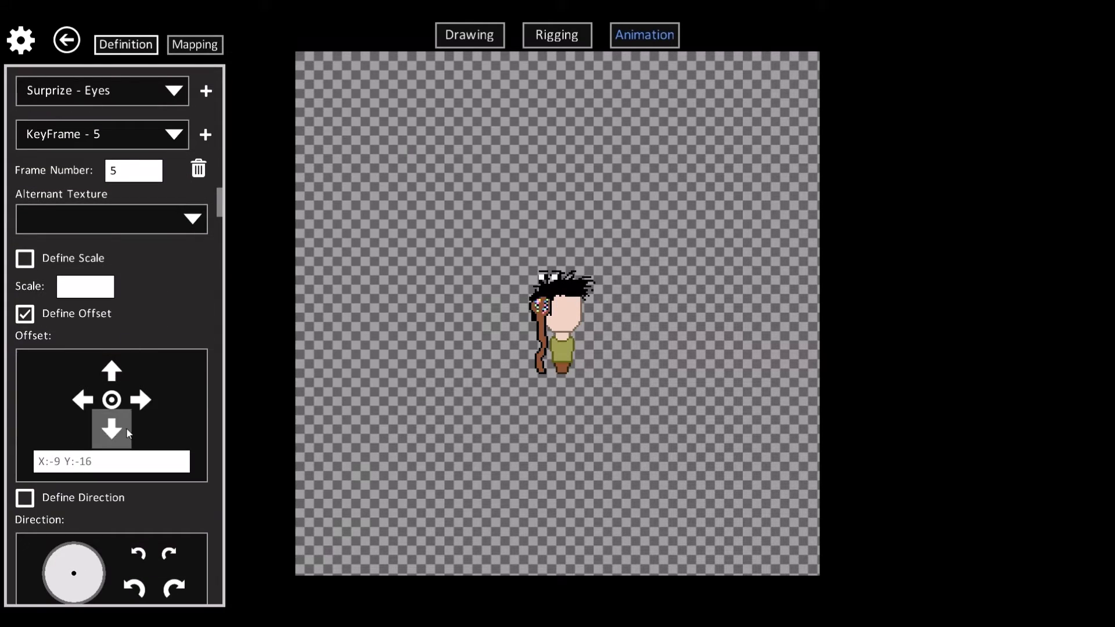
left_click(112, 219)
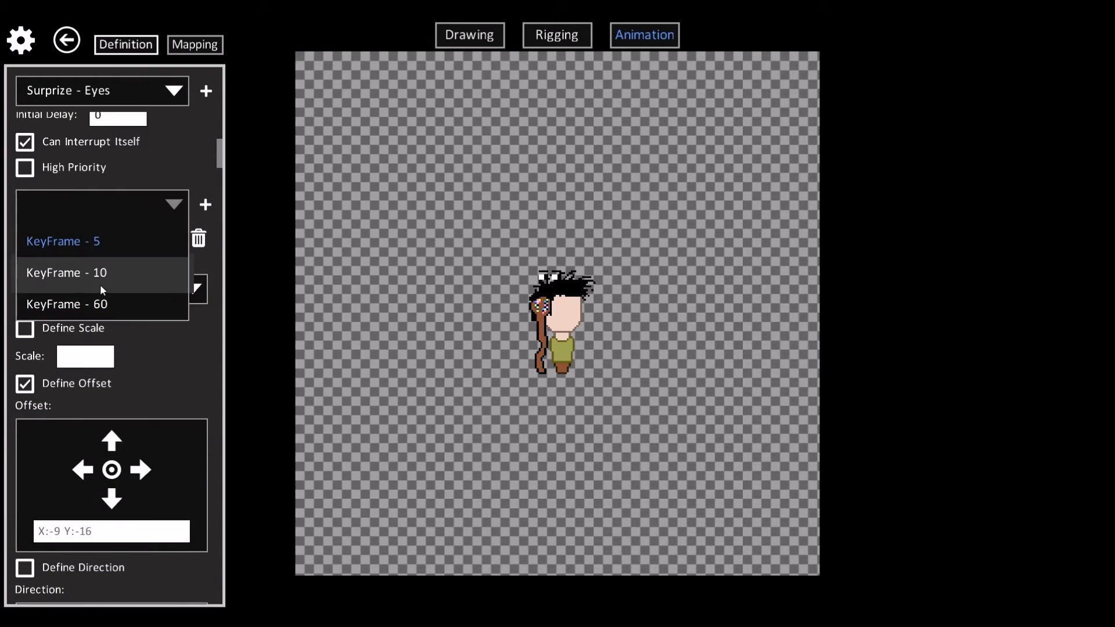
left_click(65, 272)
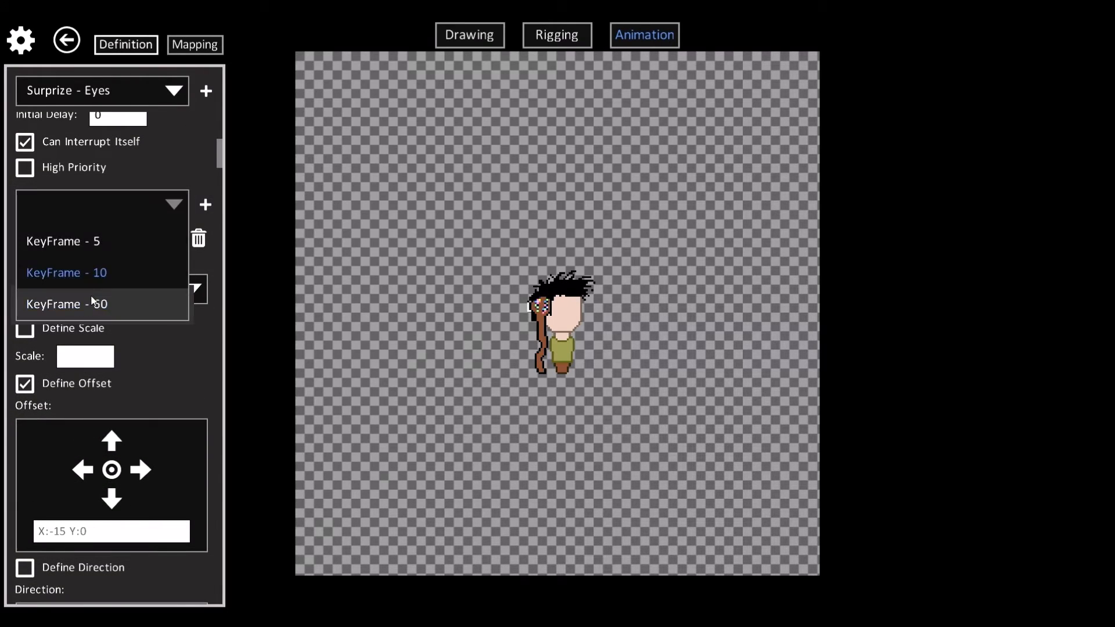
left_click(68, 305)
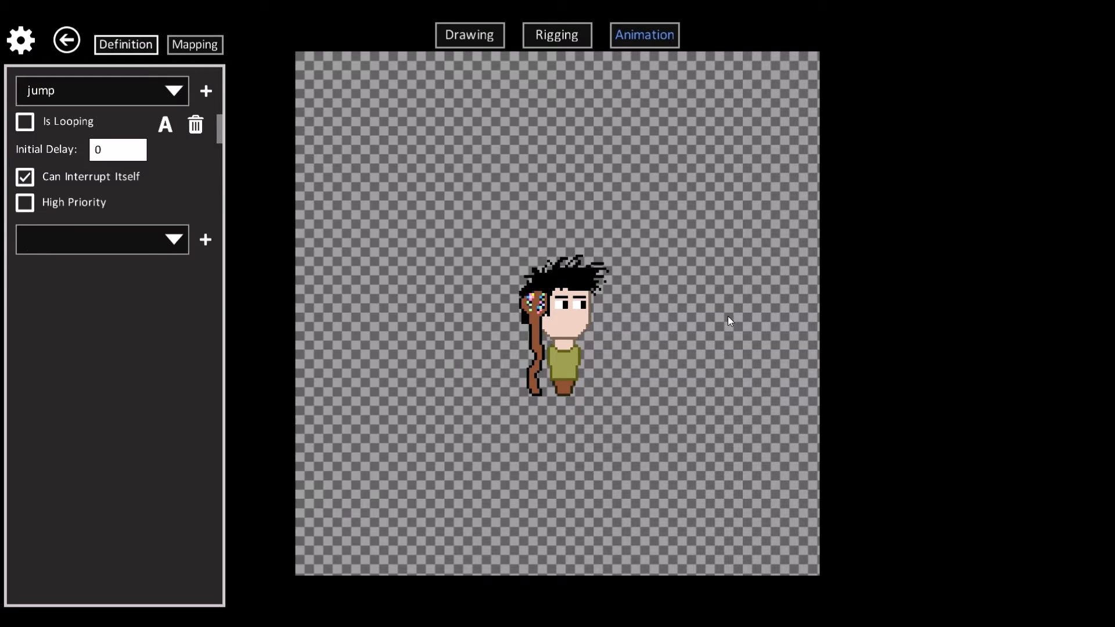
mouse_move(494, 44)
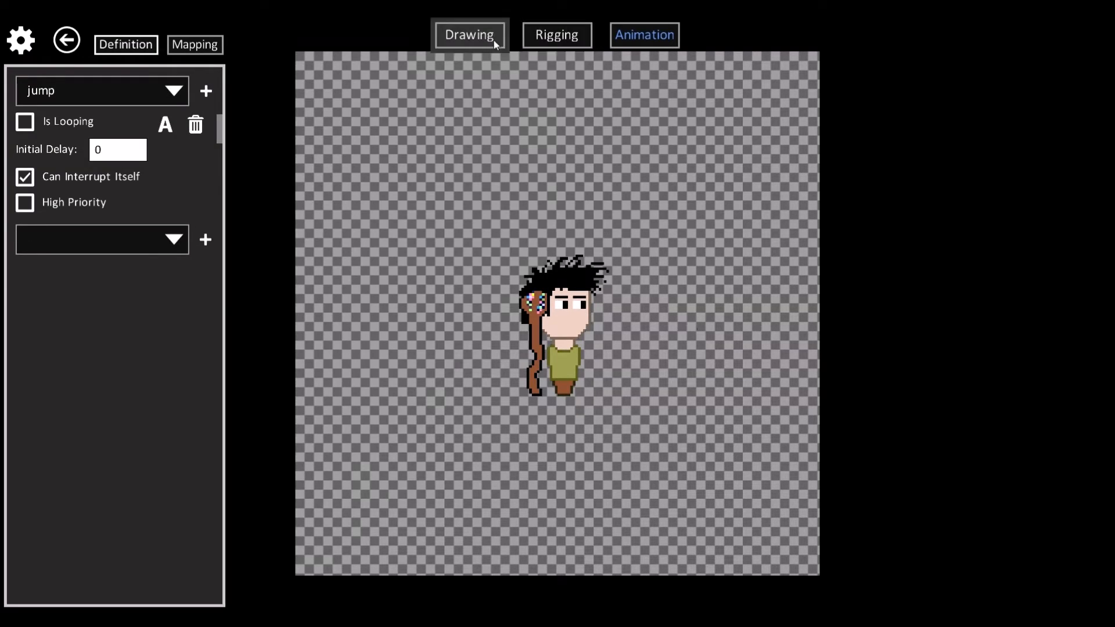
Add a visitor cell Cell1 using the green hat from the Objects sprite group.
left_click(469, 34)
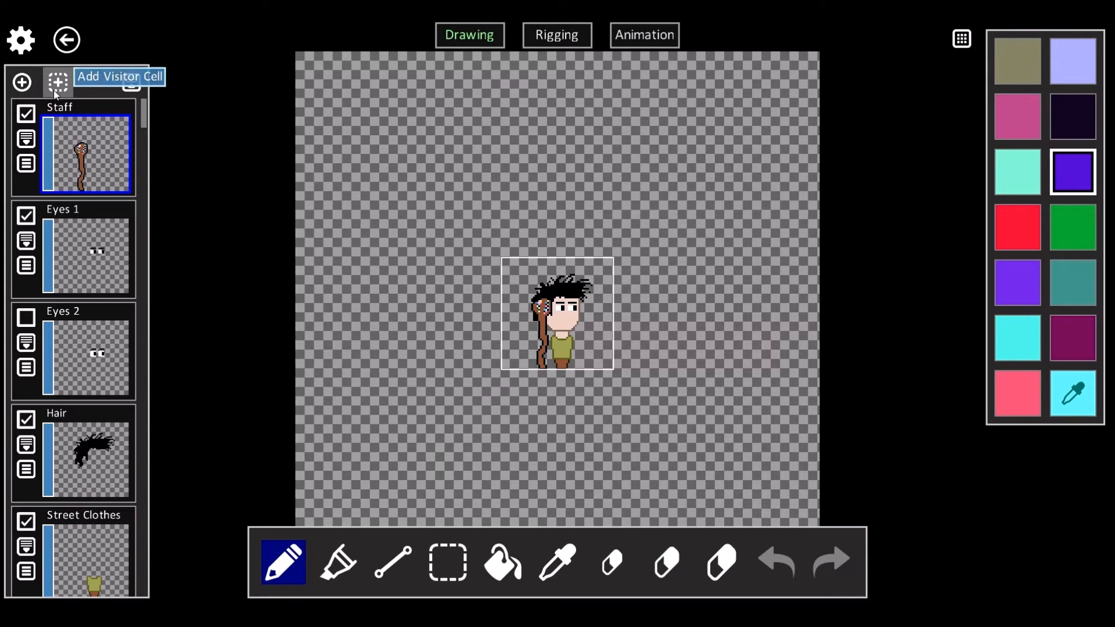
mouse_move(536, 311)
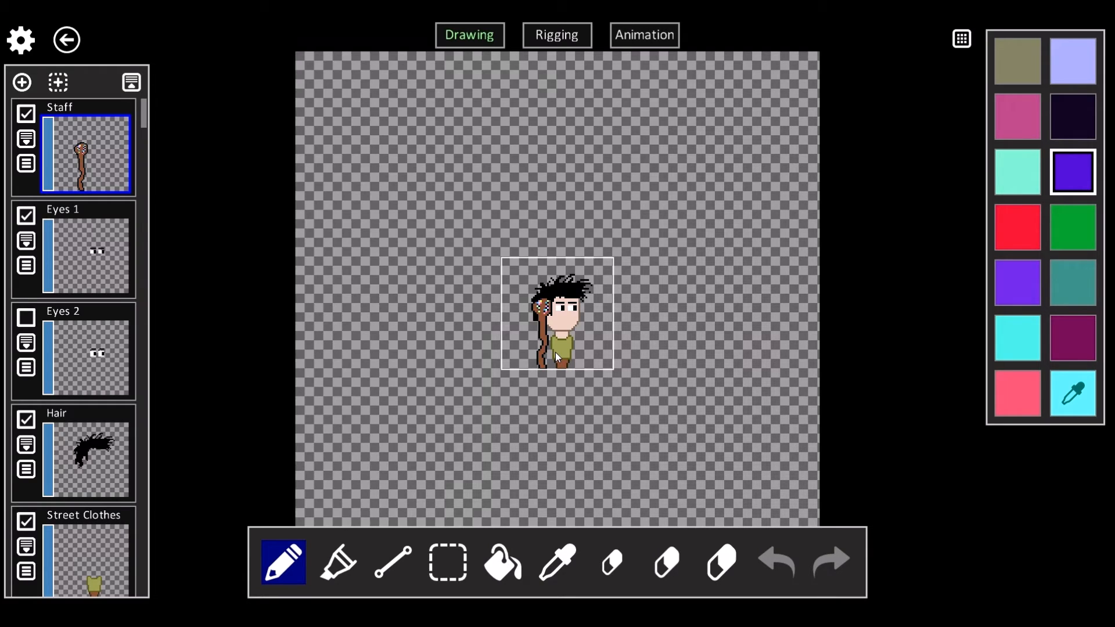
mouse_move(440, 329)
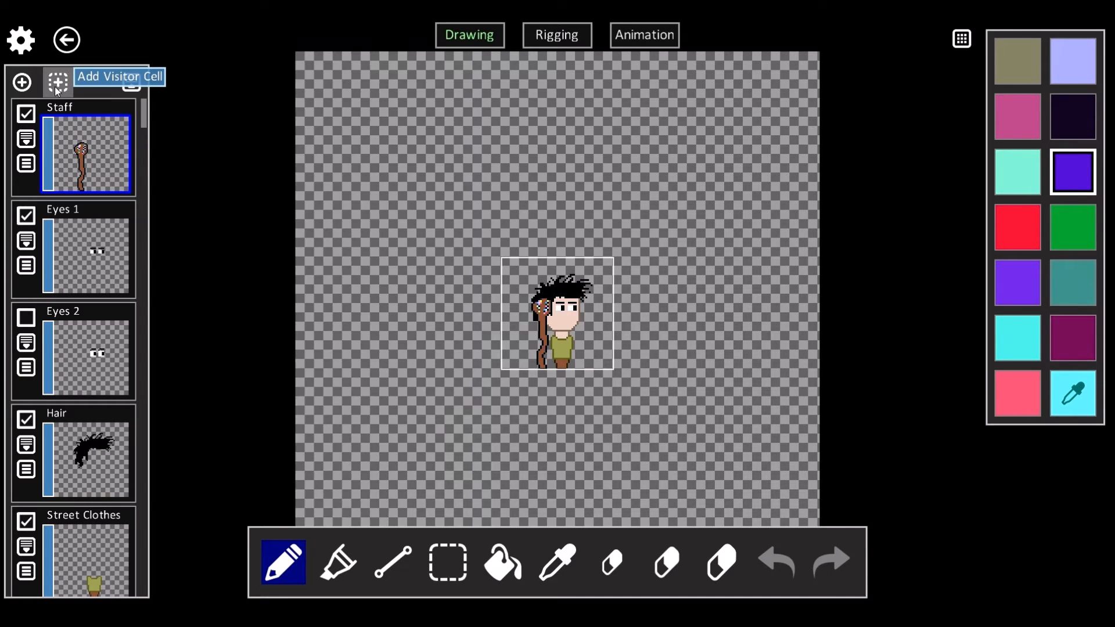
left_click(58, 81)
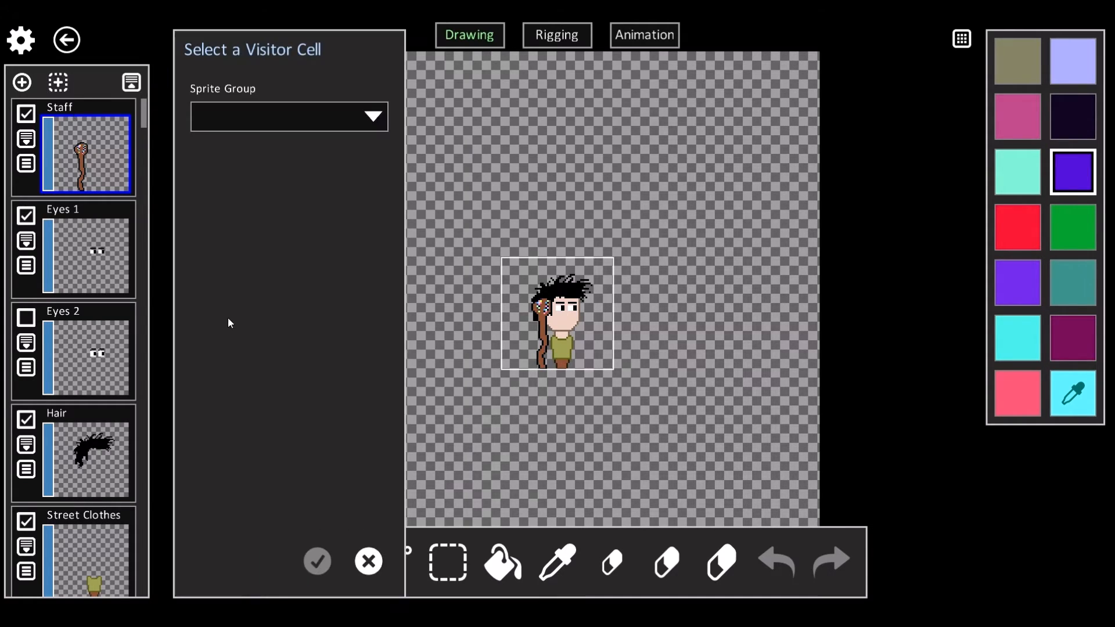
left_click(288, 117)
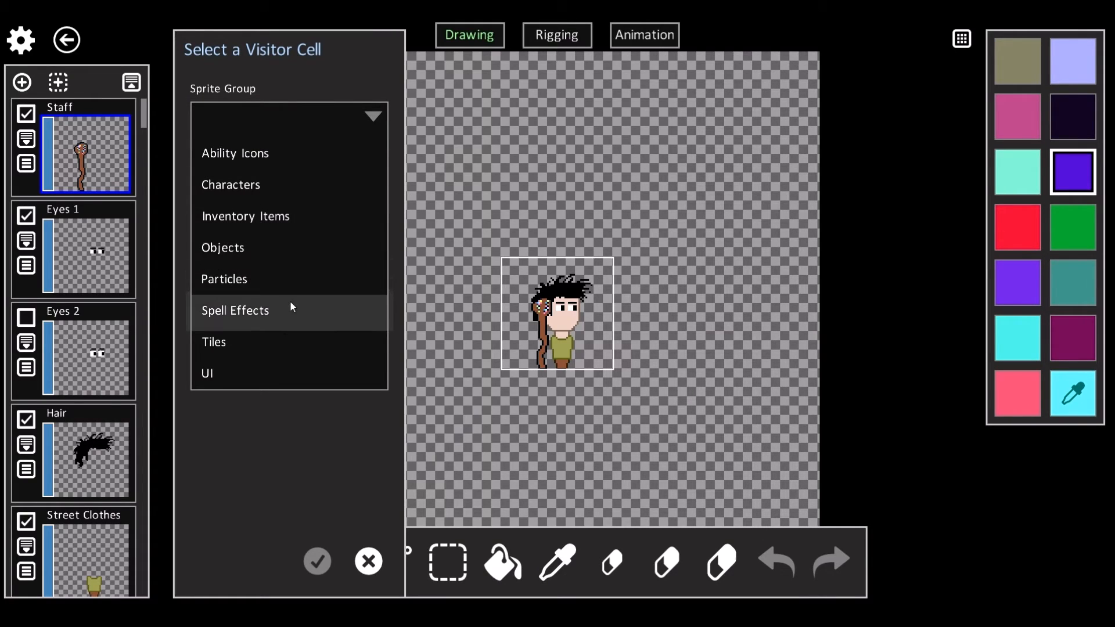
mouse_move(272, 299)
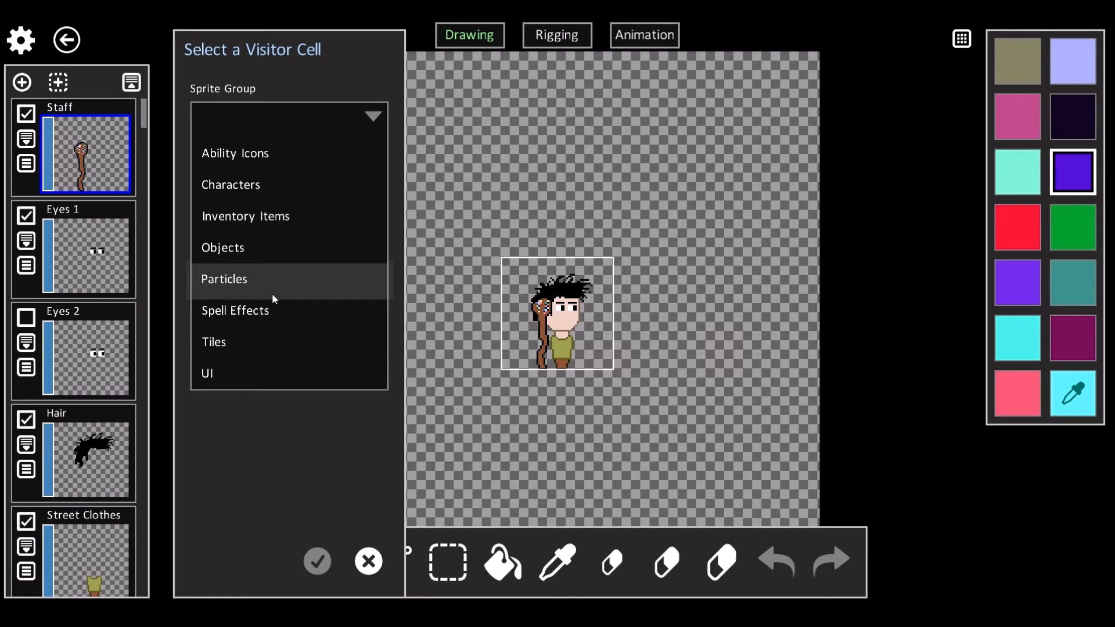
mouse_move(250, 244)
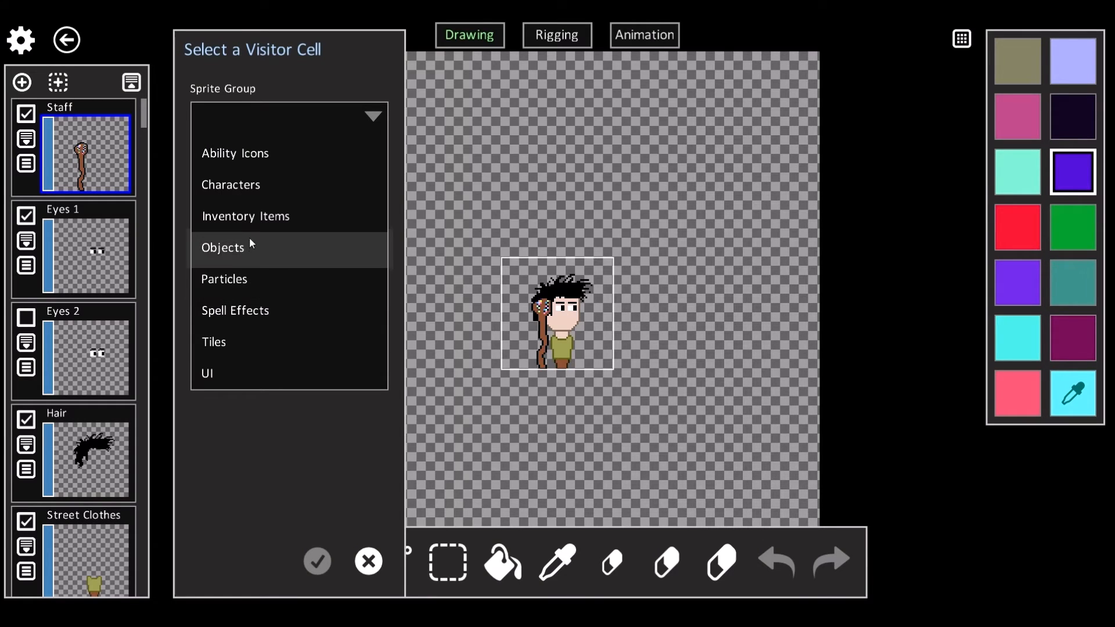
left_click(246, 216)
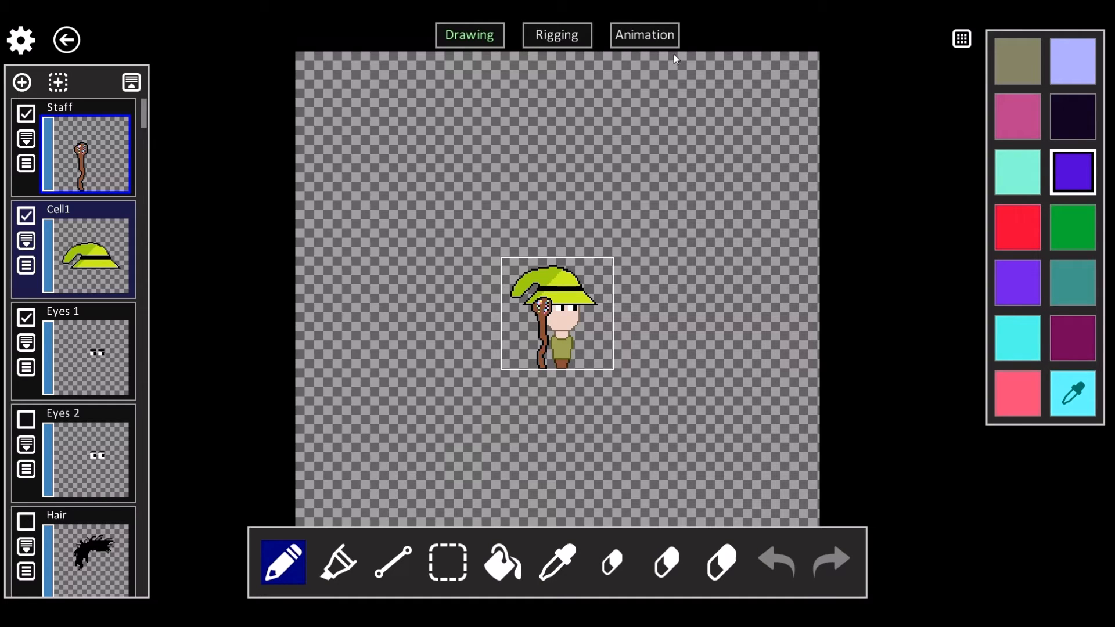
left_click(643, 35)
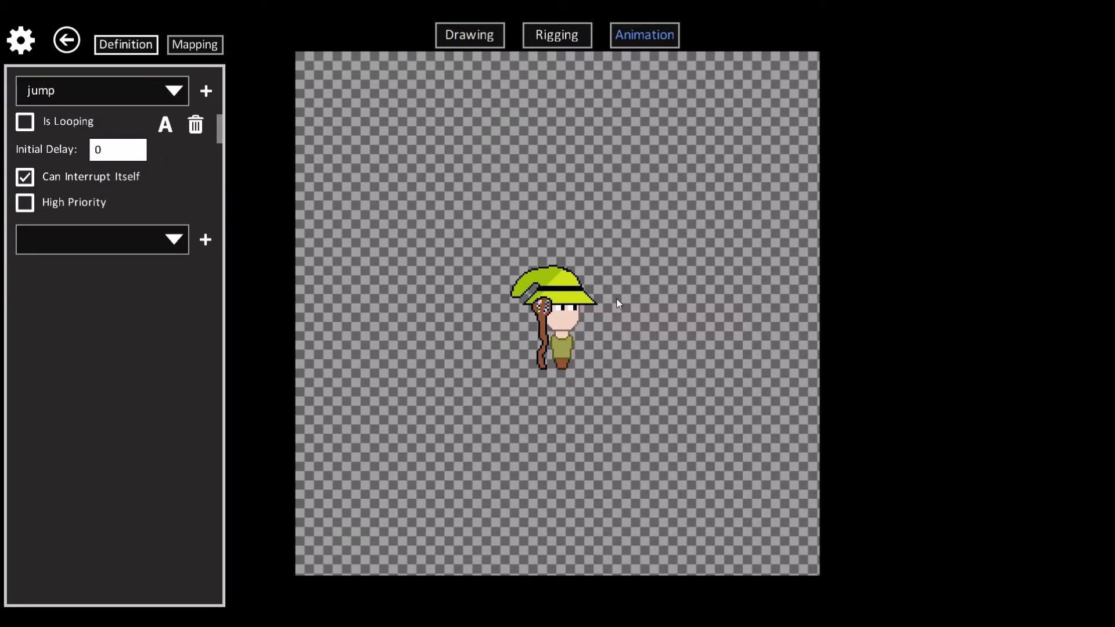
mouse_move(543, 317)
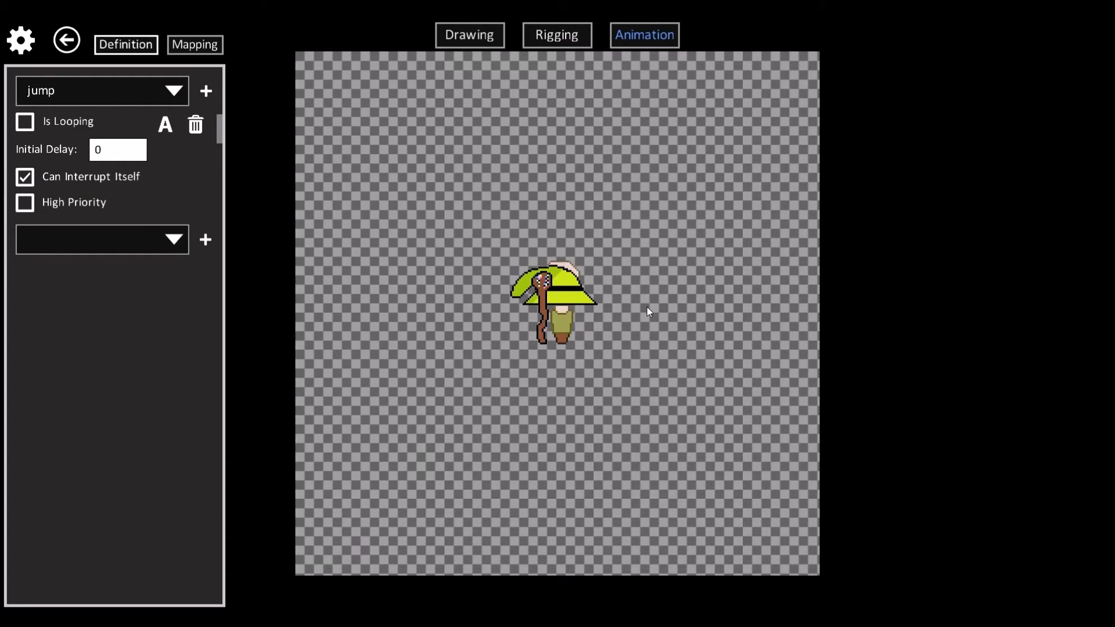
Link the hat cell Cell1 to the Head cell and confirm.
left_click(469, 35)
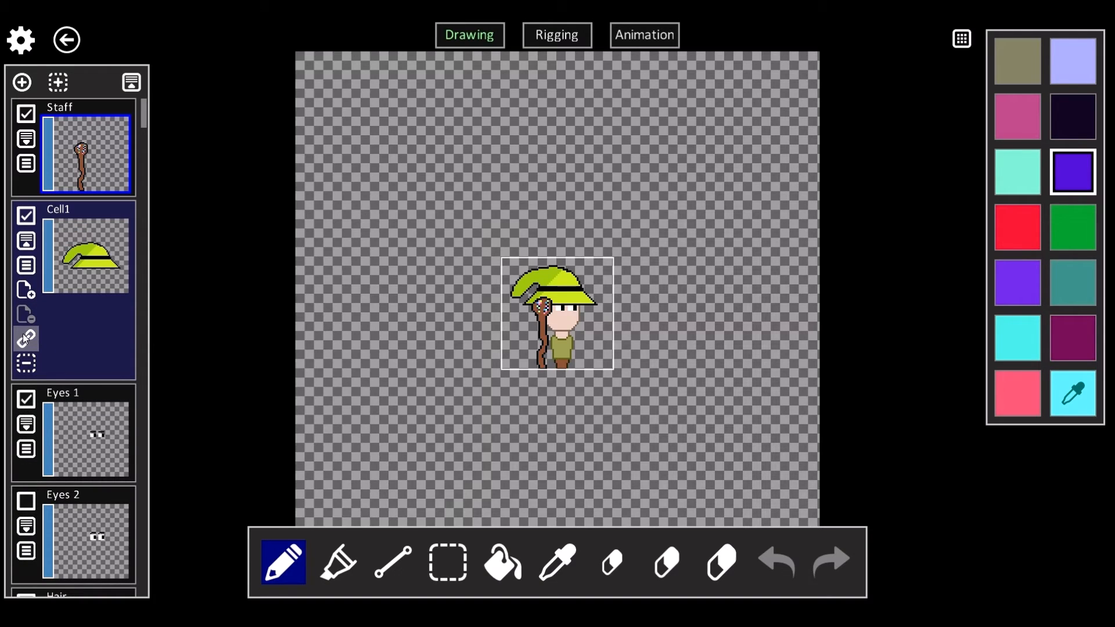
left_click(25, 338)
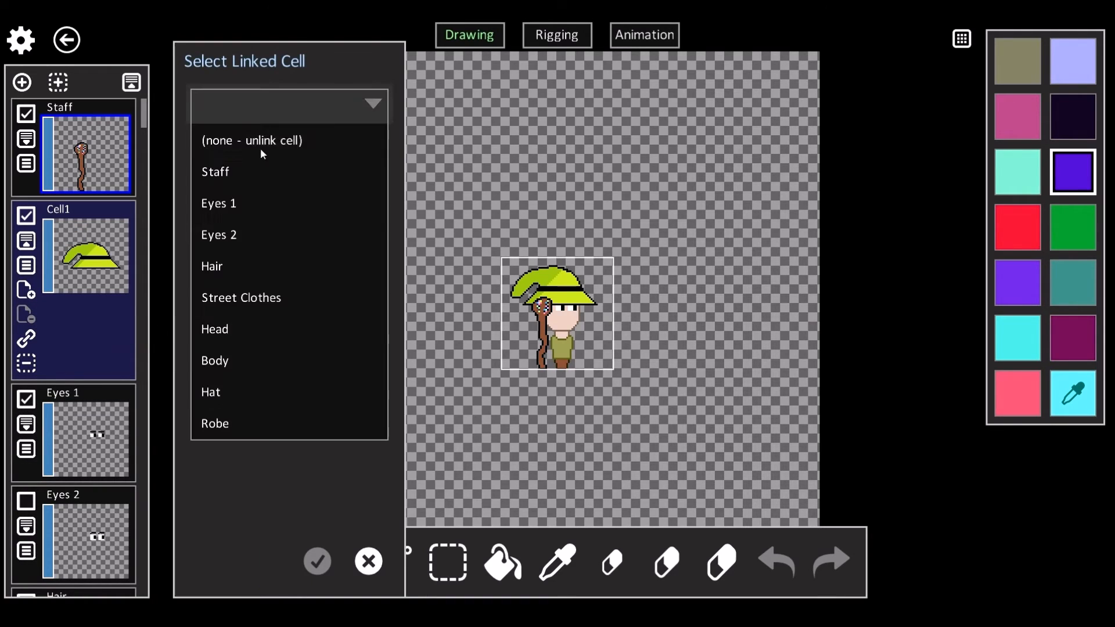
left_click(214, 329)
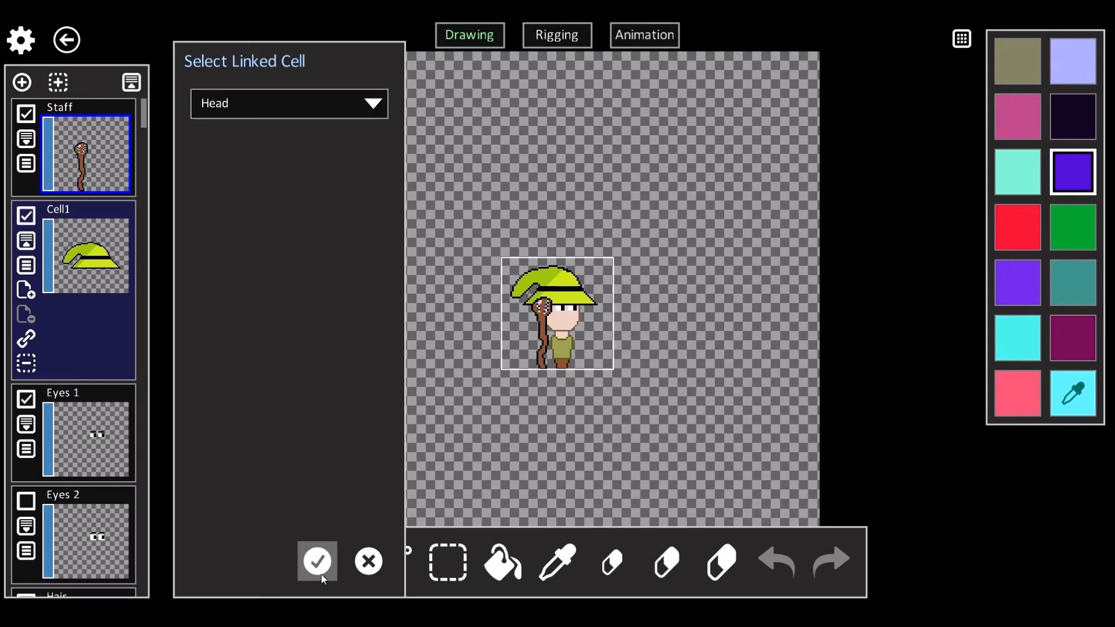
left_click(318, 562)
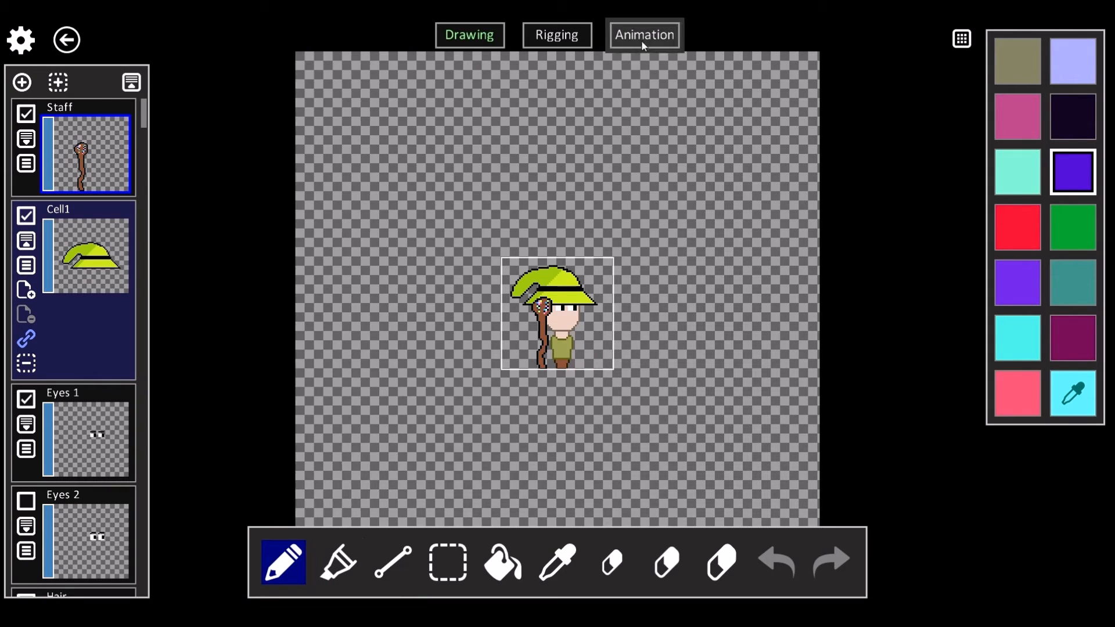
left_click(644, 35)
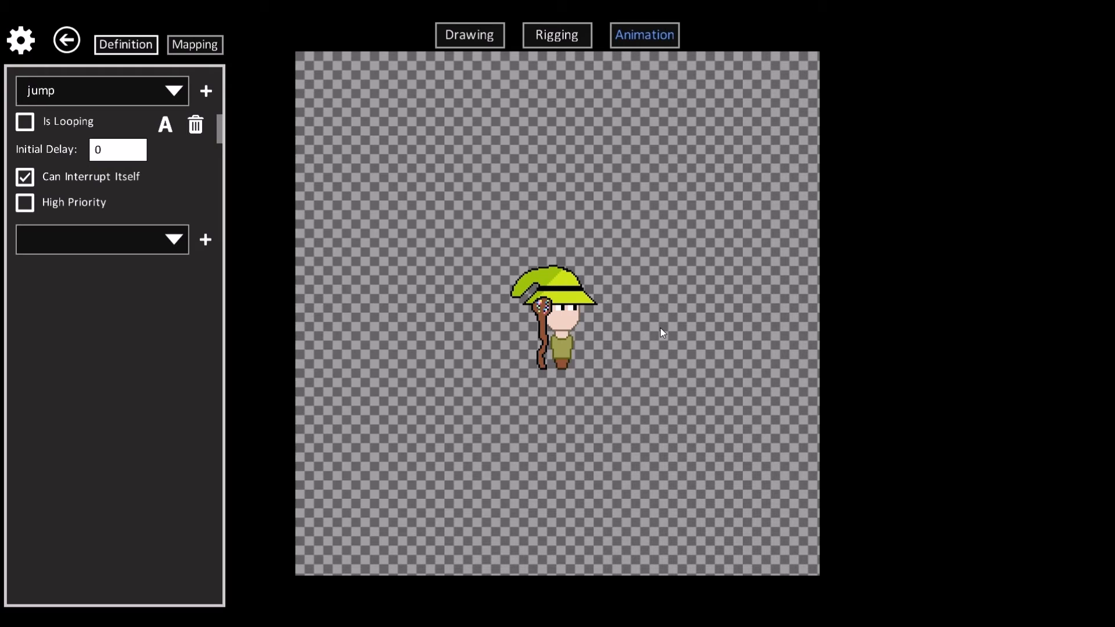
mouse_move(691, 211)
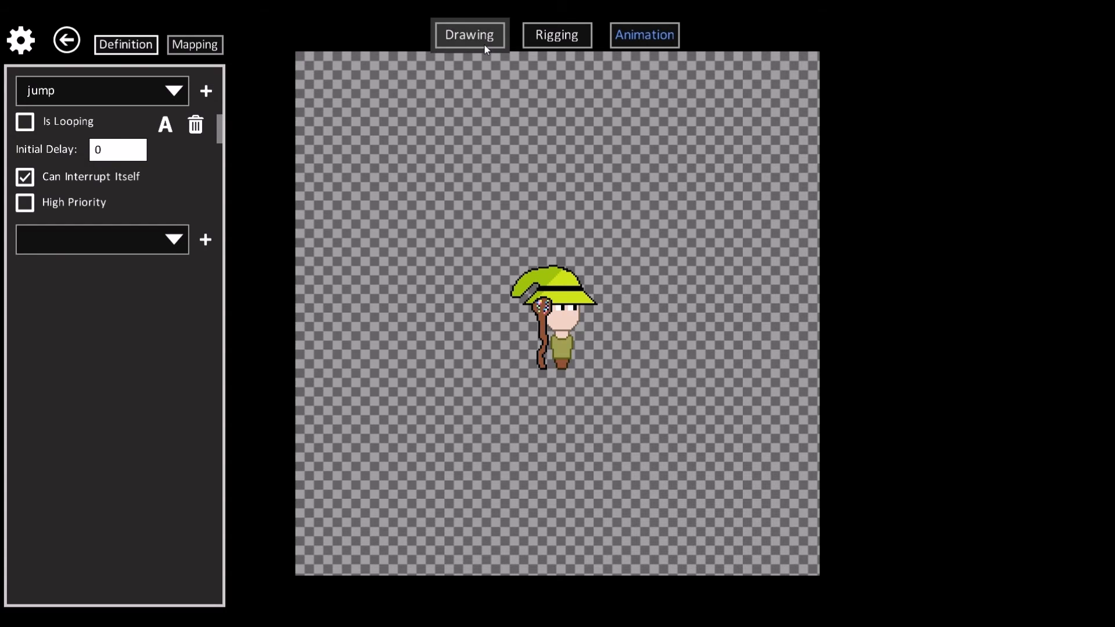
Return from the jump animation to the drawing editor's cell list.
left_click(469, 35)
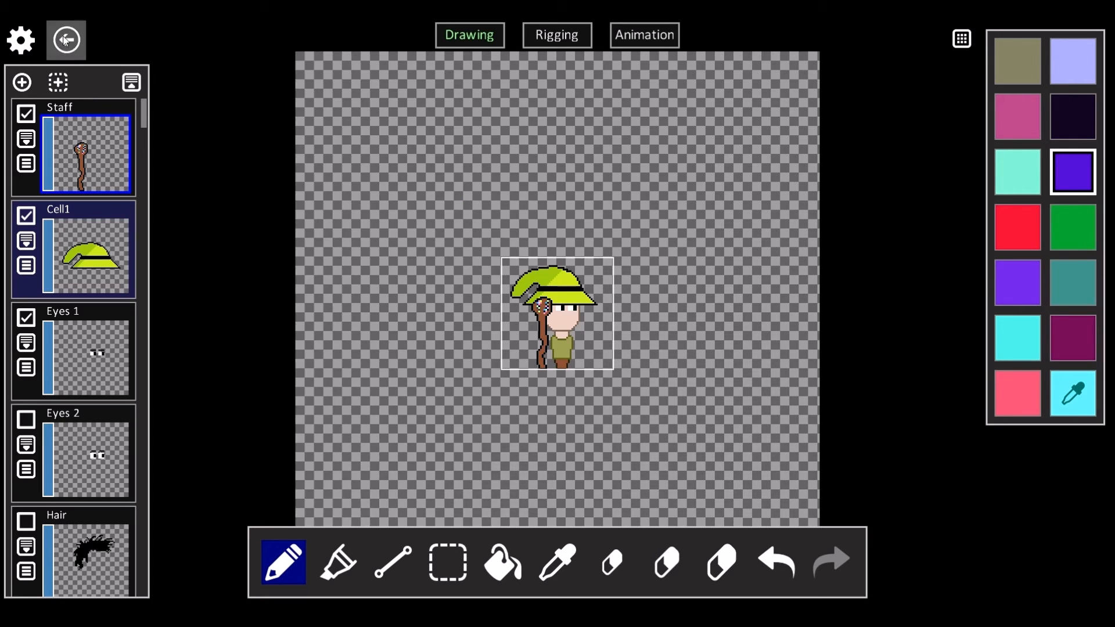
Create the plant monster's Walk - Front Arm animation mapped to Front Arm.
left_click(558, 35)
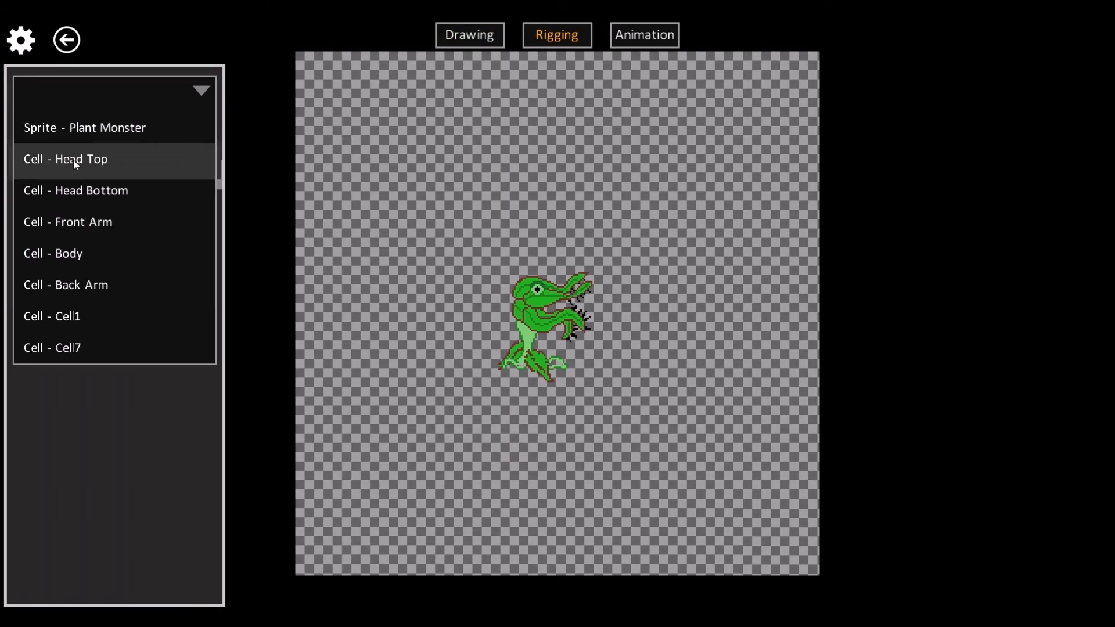
left_click(644, 35)
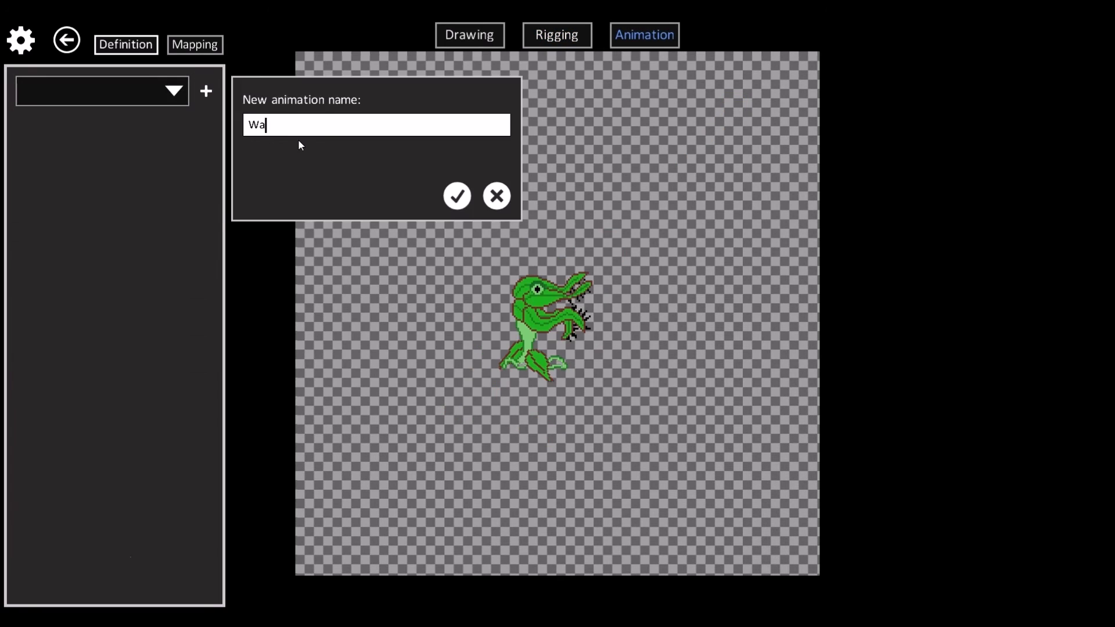
left_click(457, 195)
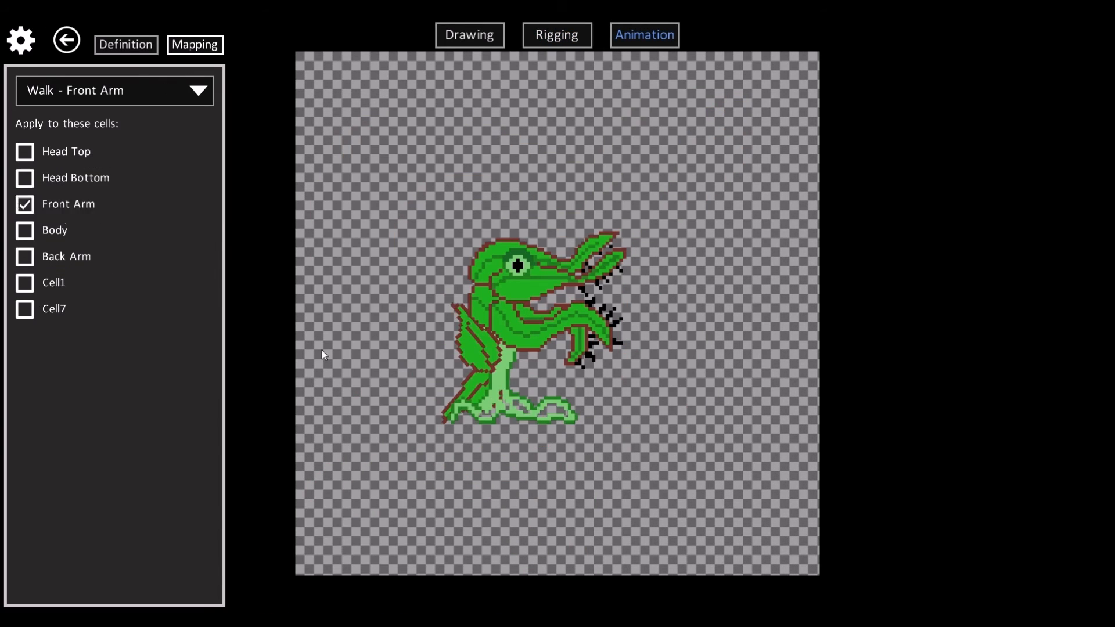
left_click(125, 44)
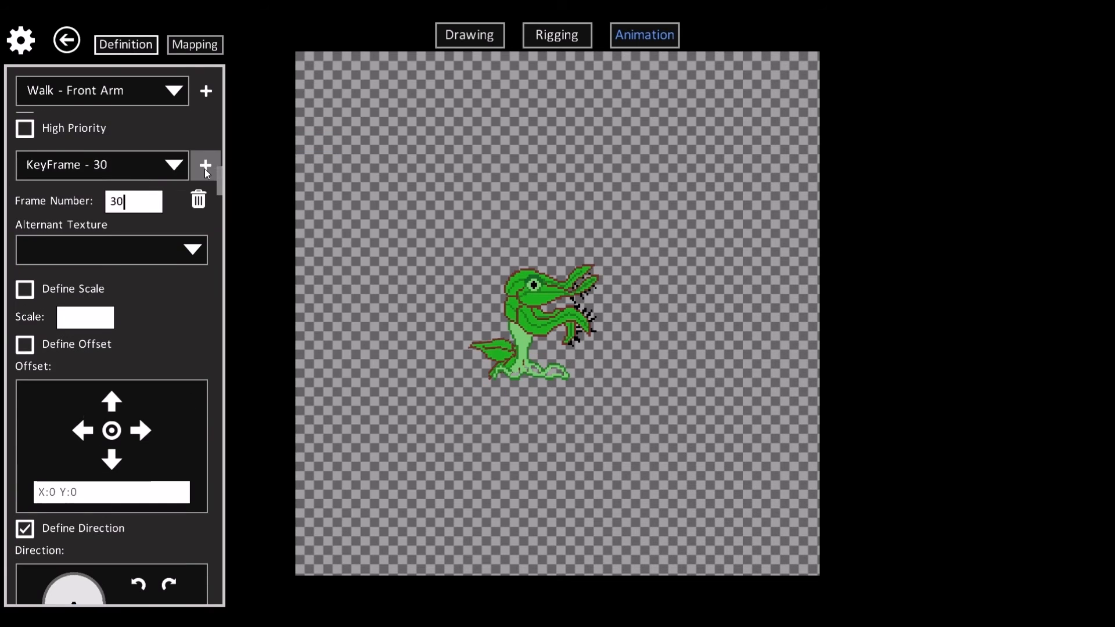
Create the Walk - Back Arm animation and set up its keyframe.
left_click(204, 91)
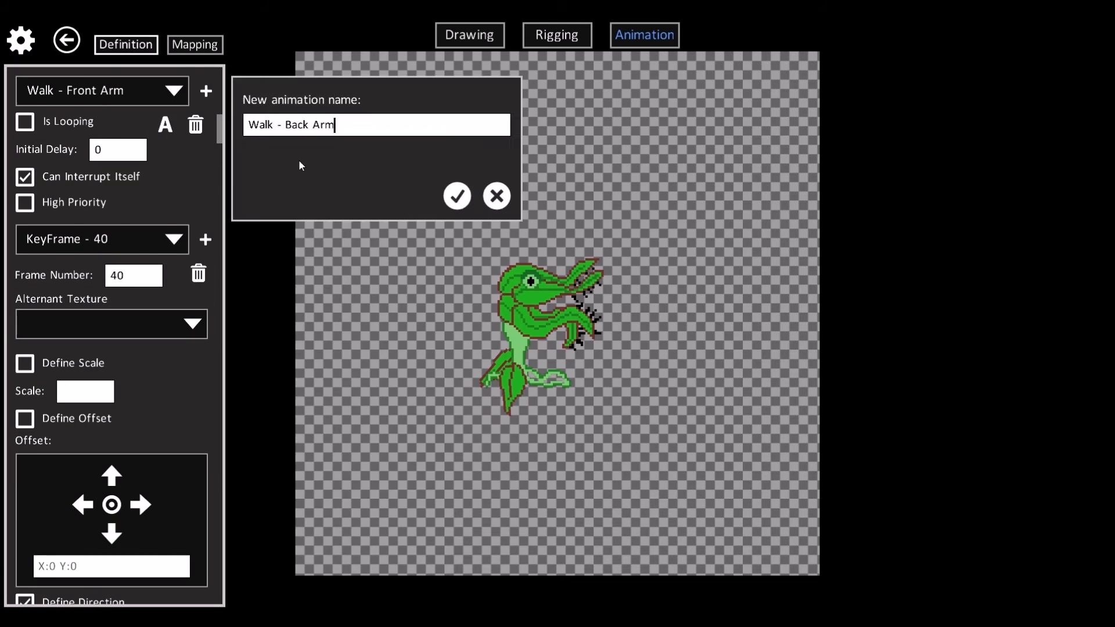
left_click(458, 196)
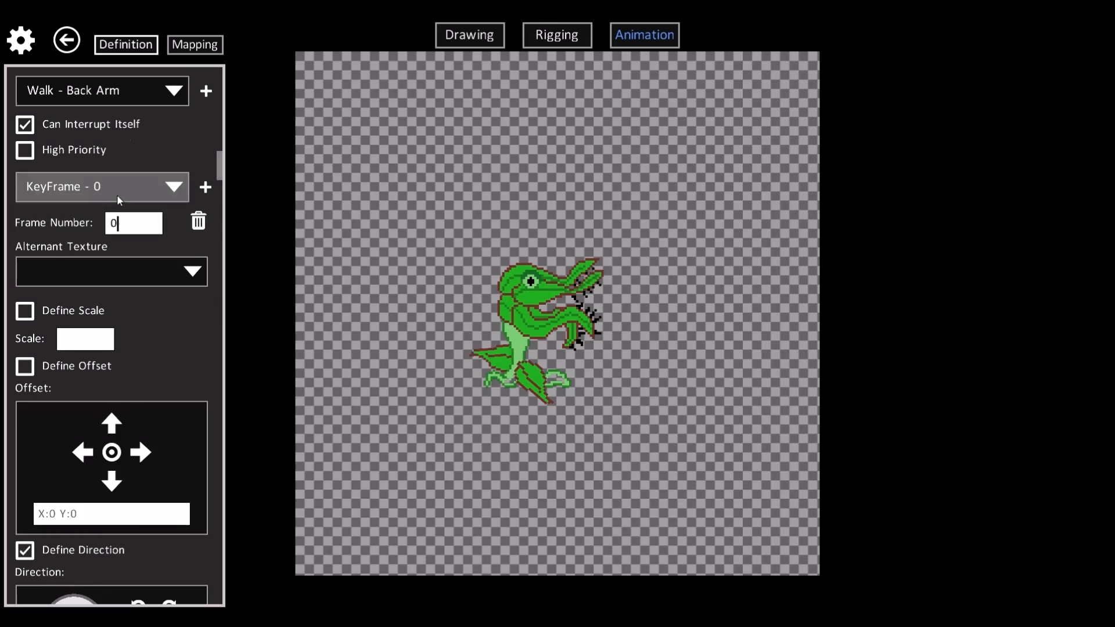
left_click(169, 465)
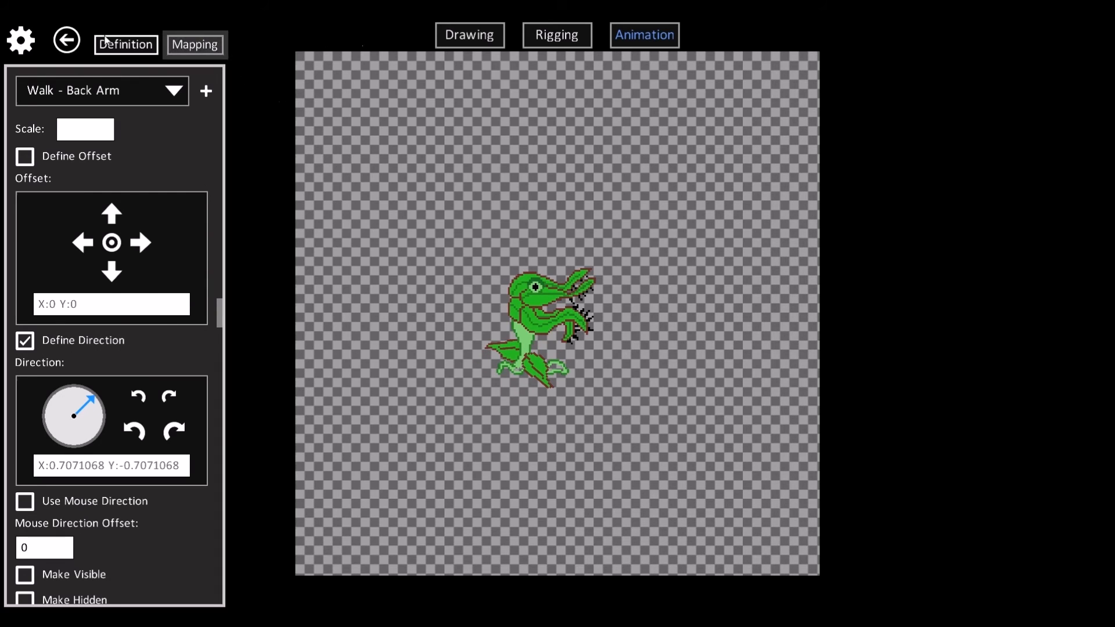
Enable Play Animation Groups in preview settings, then select the Walk - Front Arm animation.
left_click(19, 44)
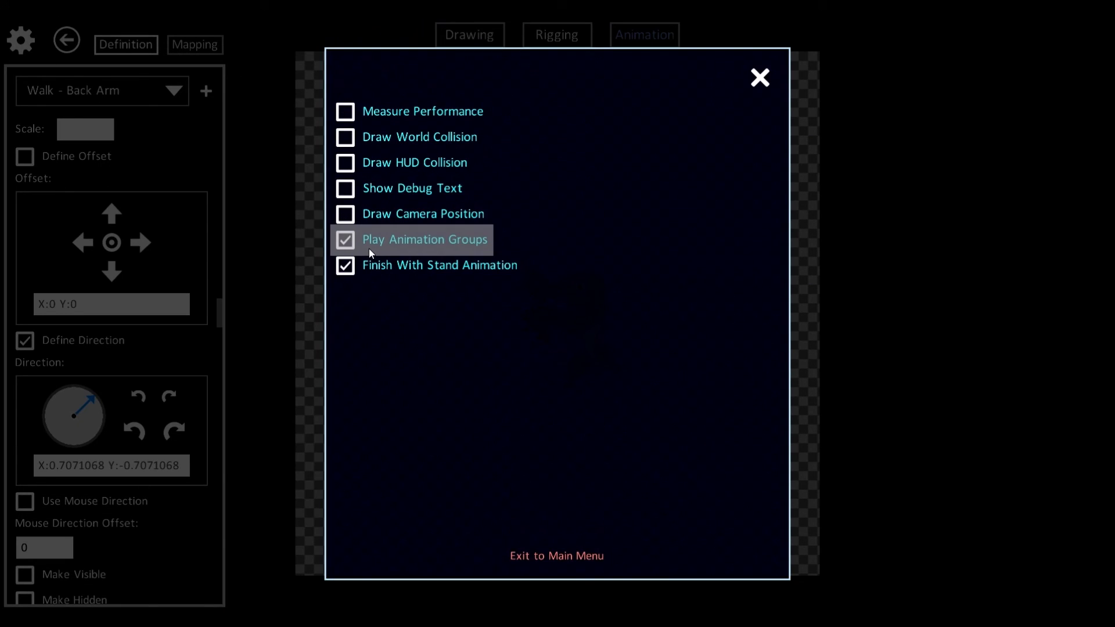
left_click(758, 77)
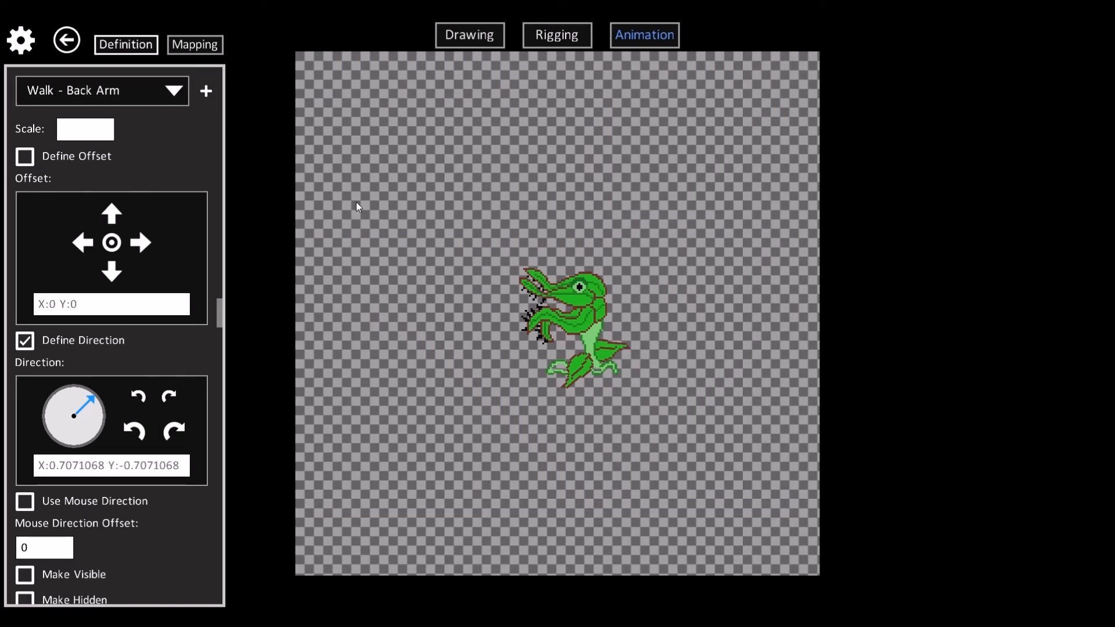
left_click(104, 91)
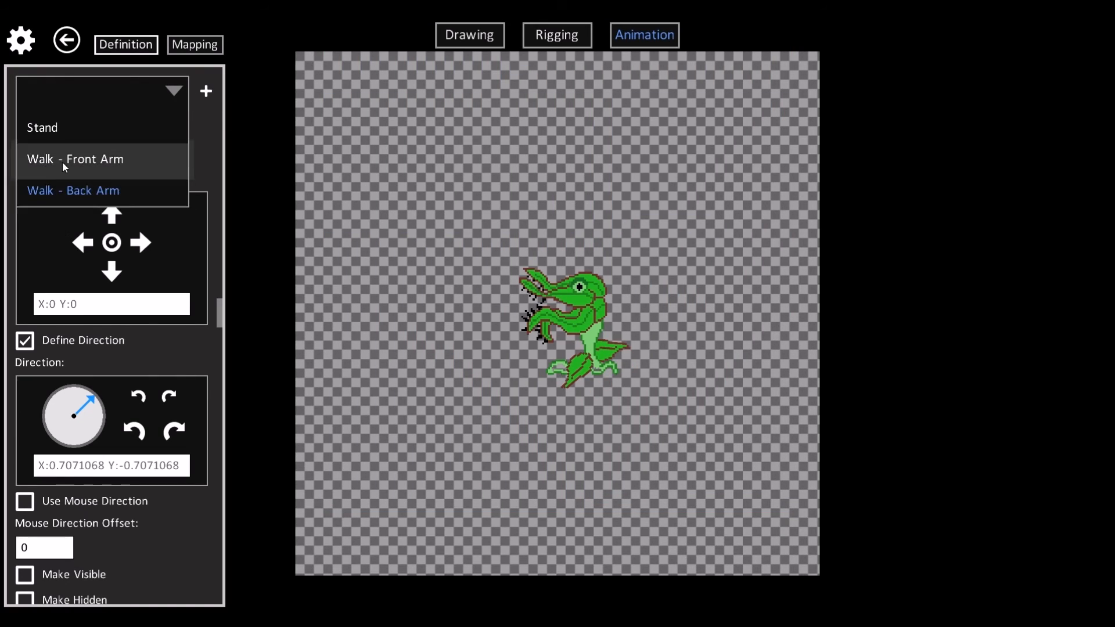
left_click(73, 191)
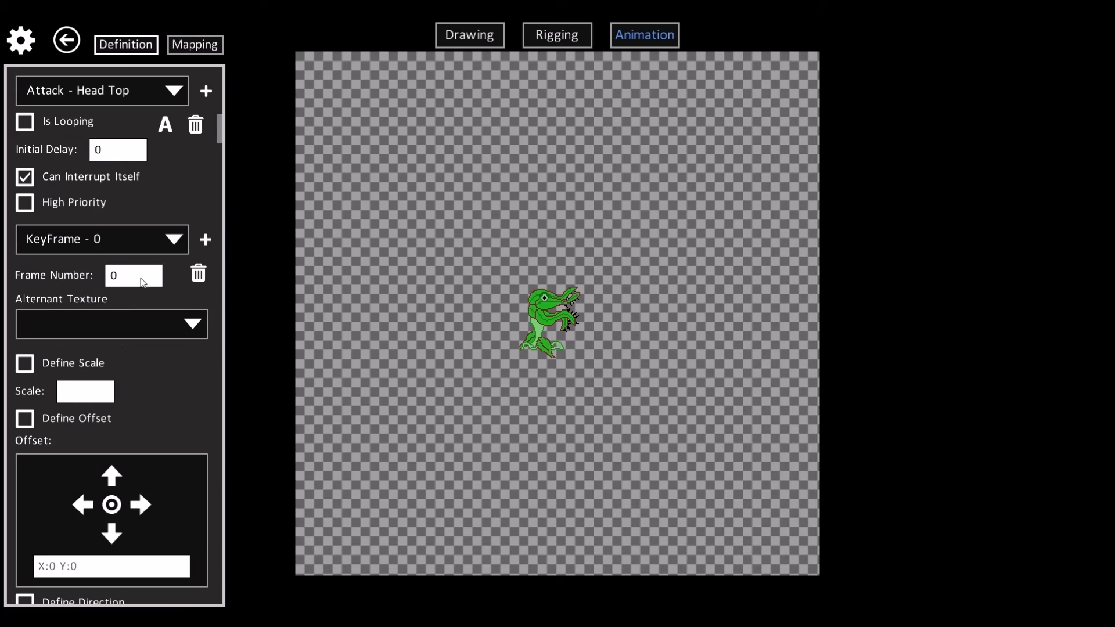
Check Cell - Head Top's rotation point in Rigging, then create the Attack - Head Bottom animation.
left_click(556, 34)
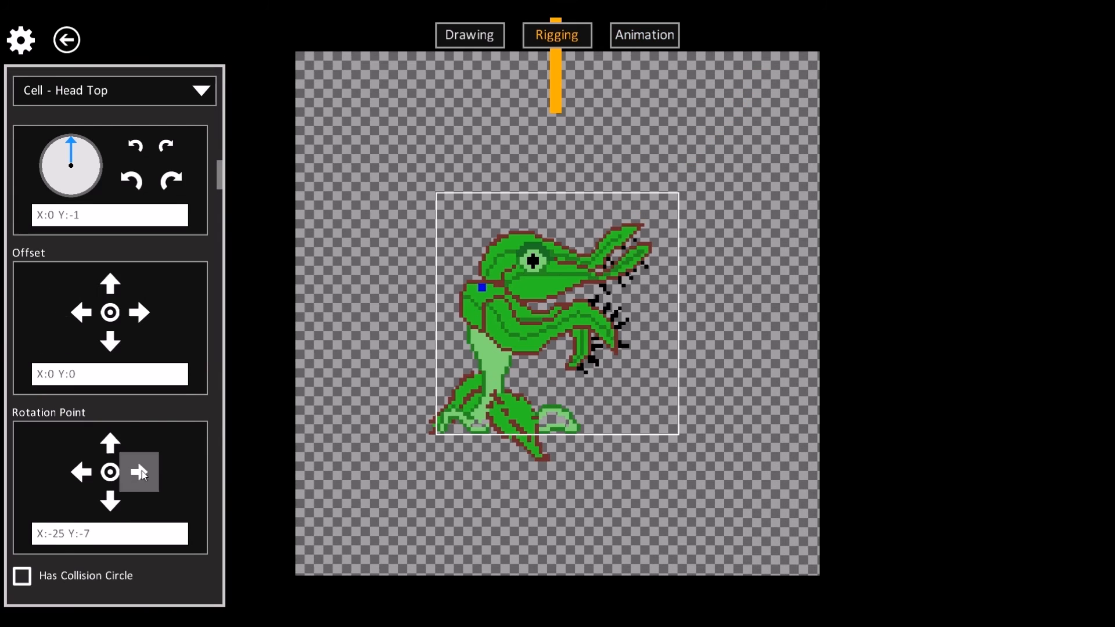
left_click(644, 35)
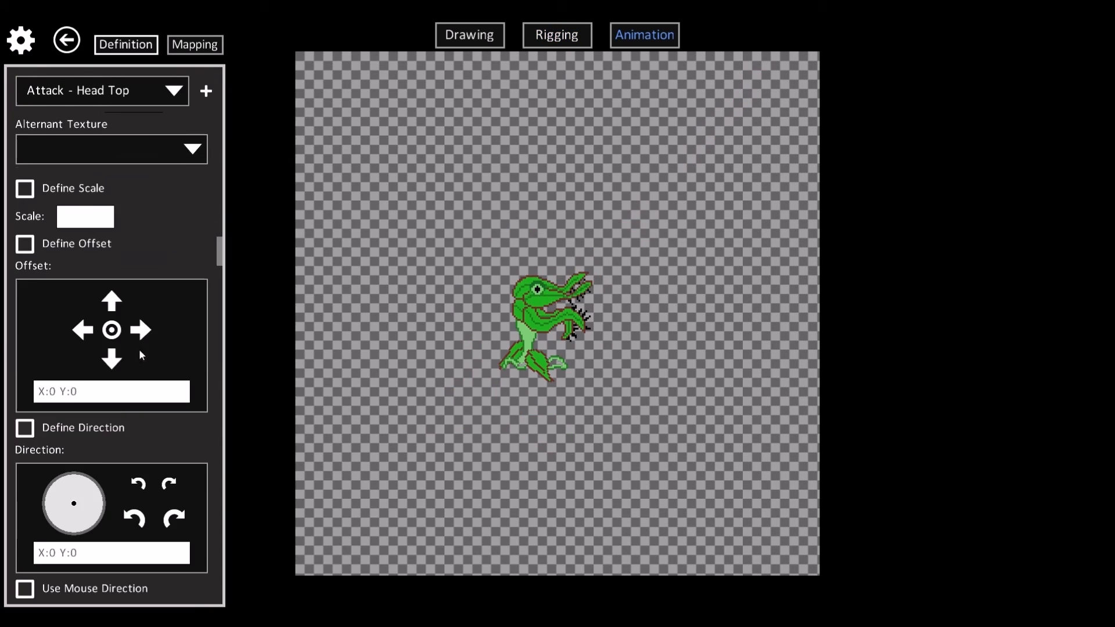
left_click(205, 90)
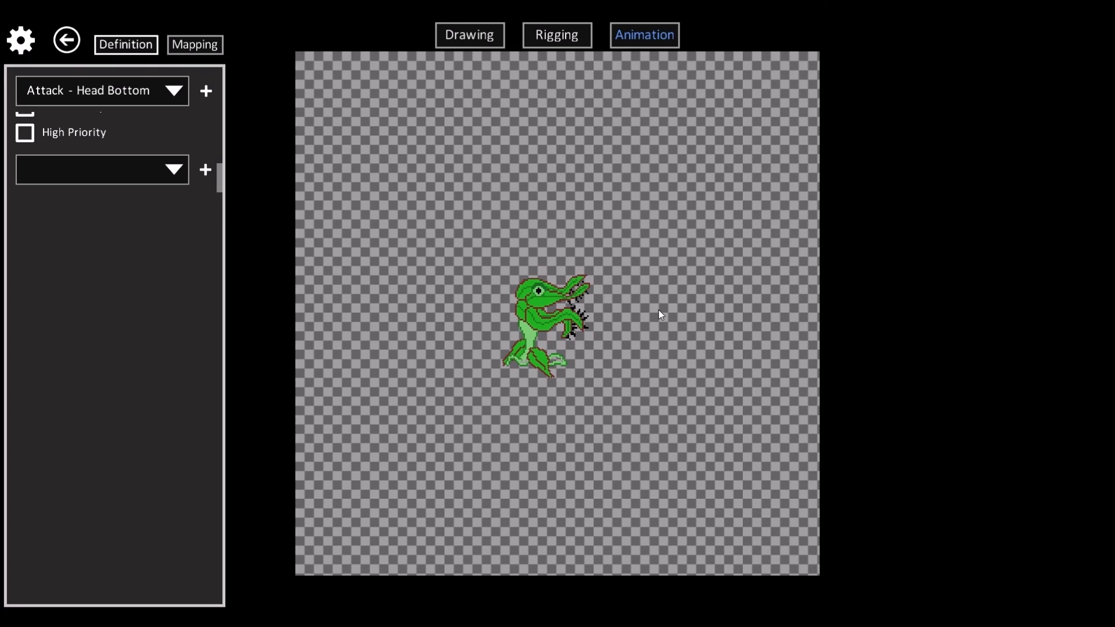
mouse_move(429, 131)
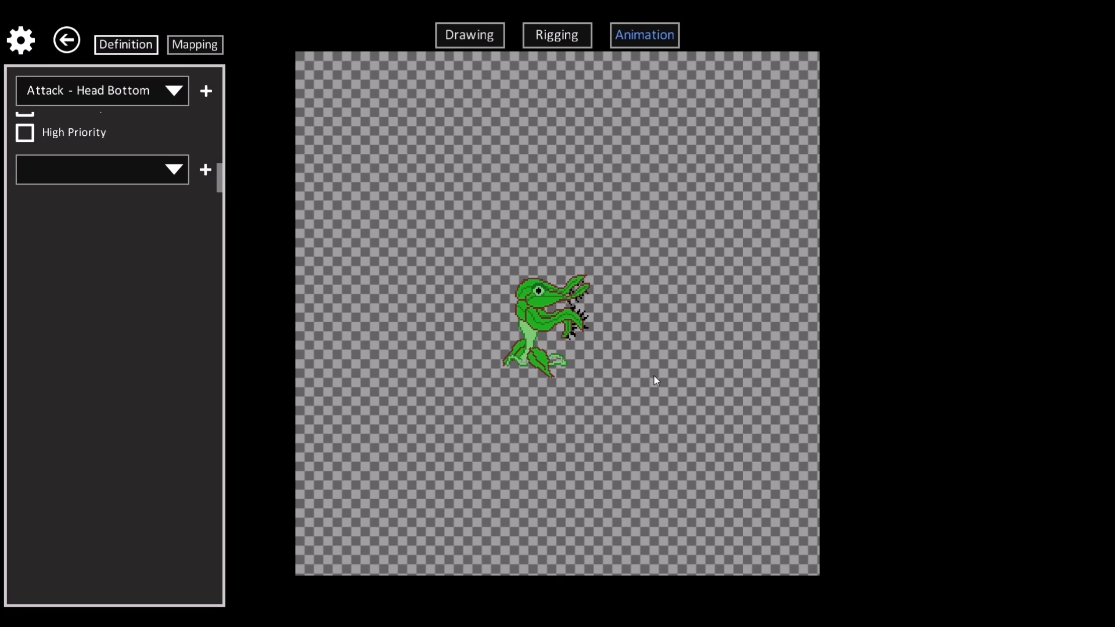
mouse_move(476, 302)
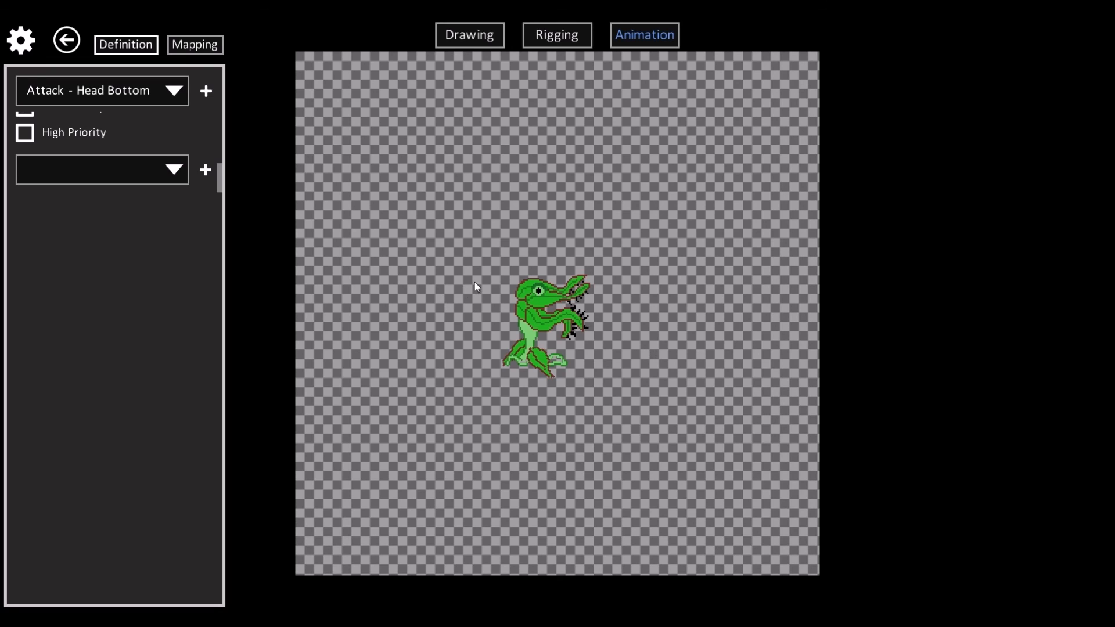